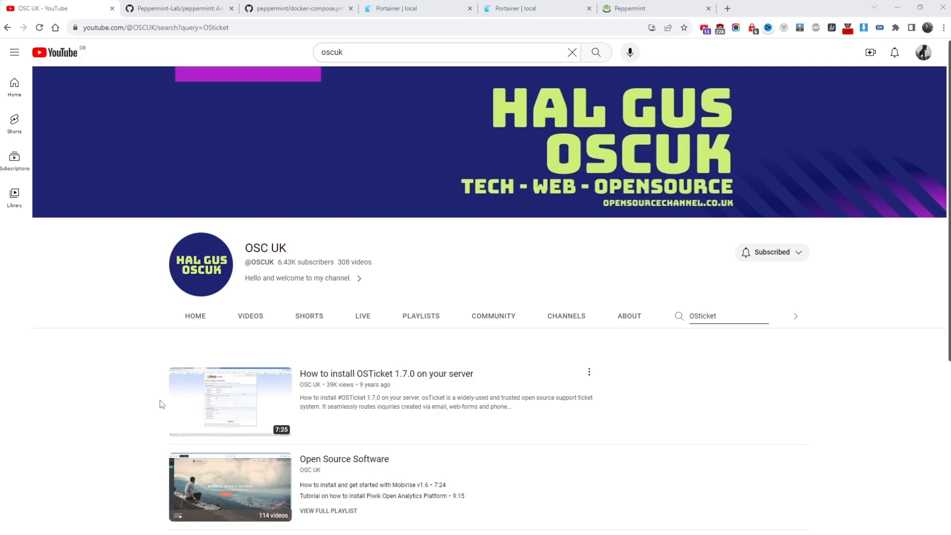
{"action": "mouse_move", "coordinate": [424, 391]}
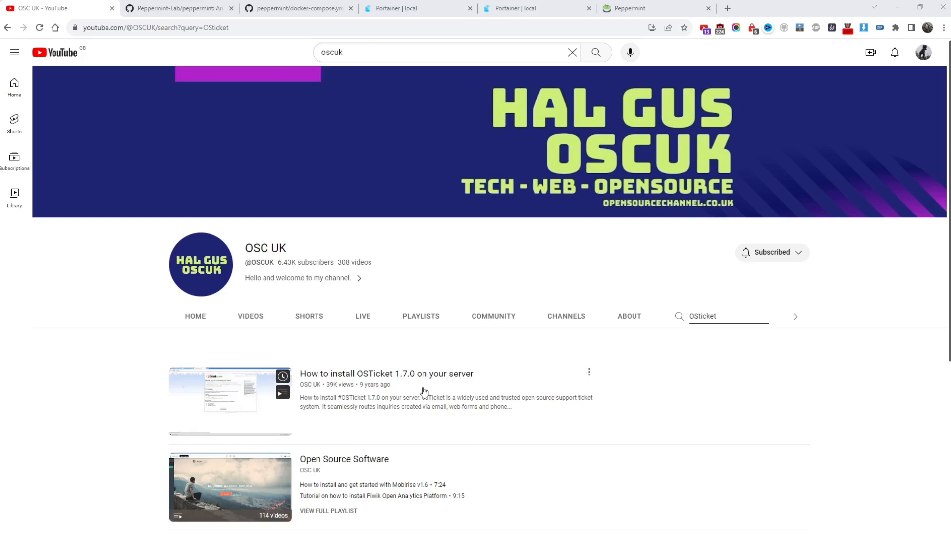
{"action": "mouse_move", "coordinate": [230, 390]}
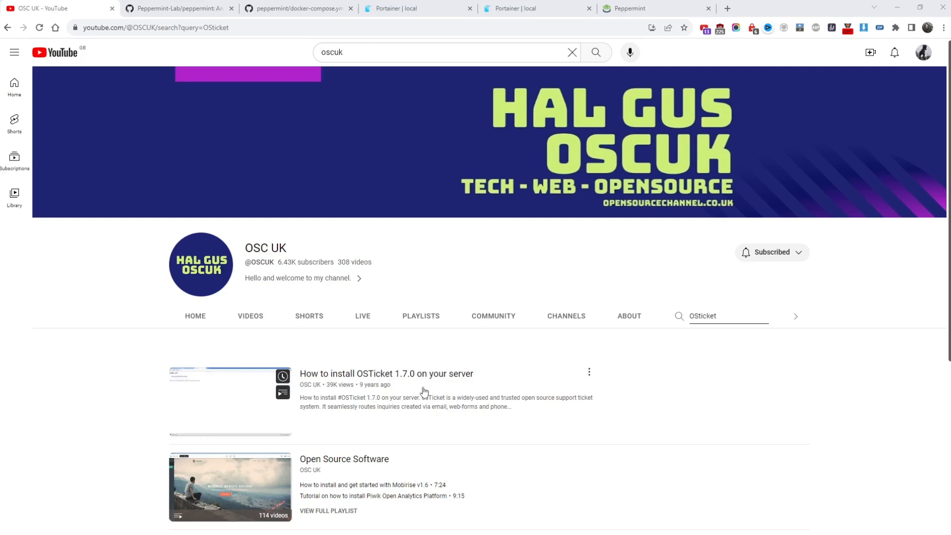
{"action": "mouse_move", "coordinate": [423, 391]}
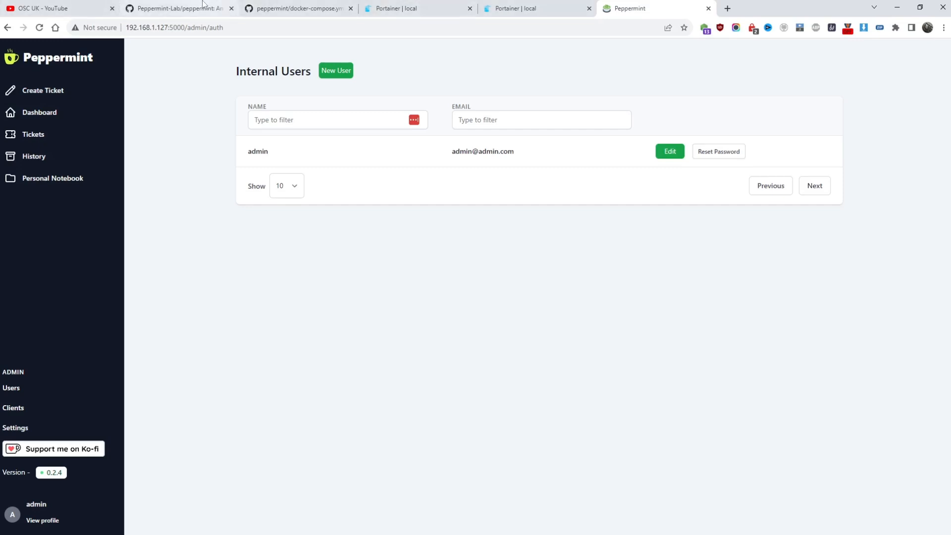
Copy the docker-compose YAML block from the README's Installation with docker section
{"action": "left_click", "coordinate": [179, 8]}
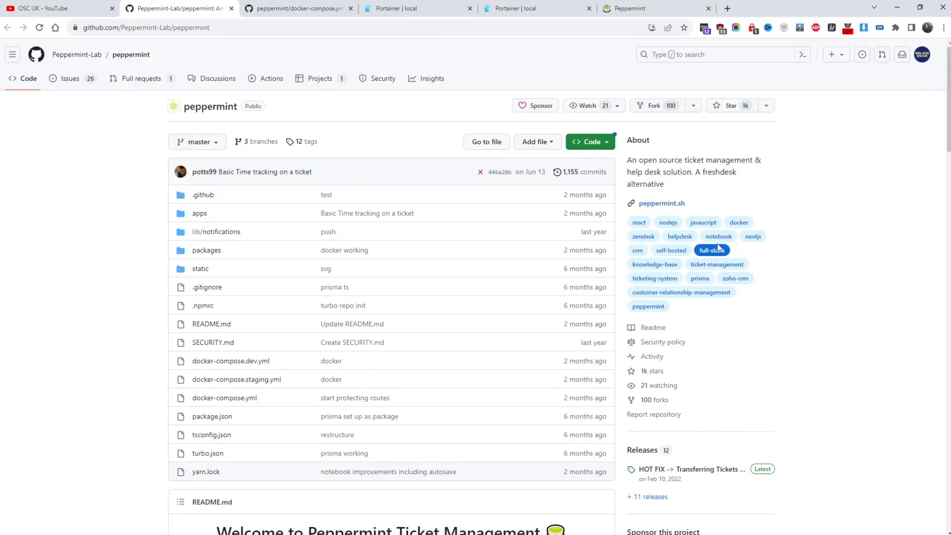
{"action": "scroll", "scroll_direction": "down", "scroll_amount": 3}
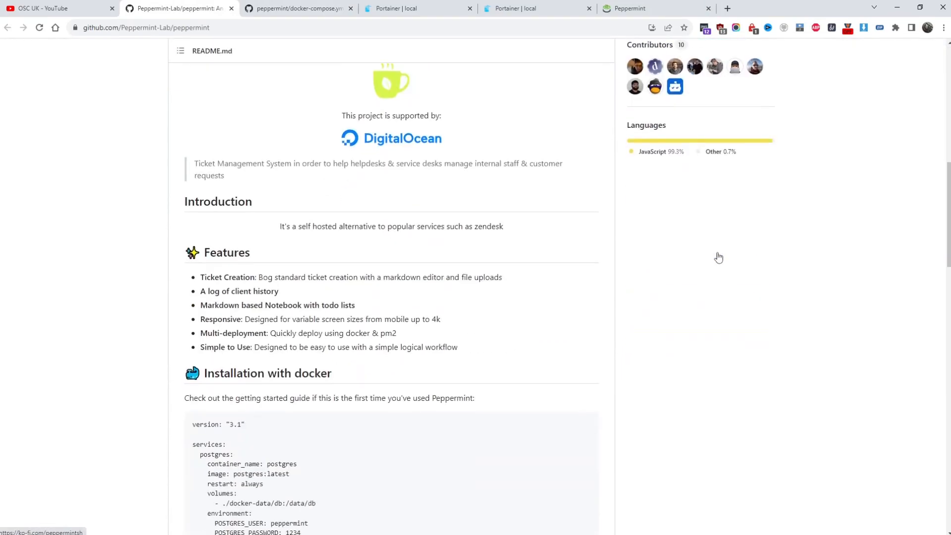
{"action": "scroll", "scroll_direction": "down", "scroll_amount": 3}
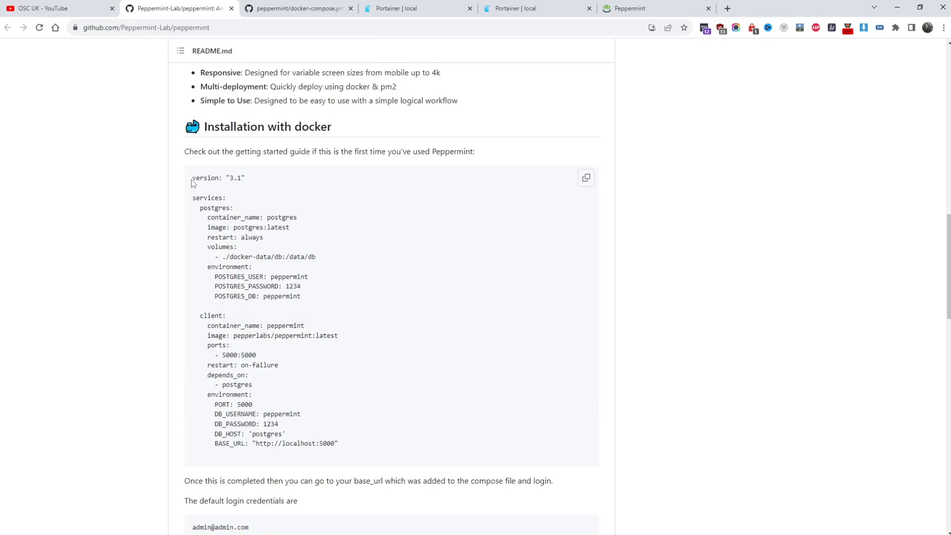
{"action": "left_click_drag", "start_coordinate": [191, 178], "coordinate": [337, 444]}
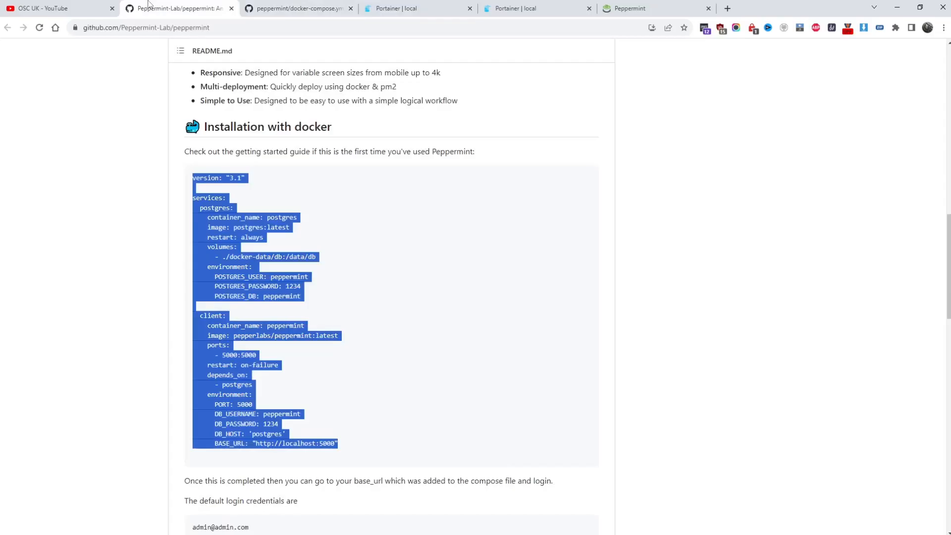
{"action": "right_click", "coordinate": [270, 242]}
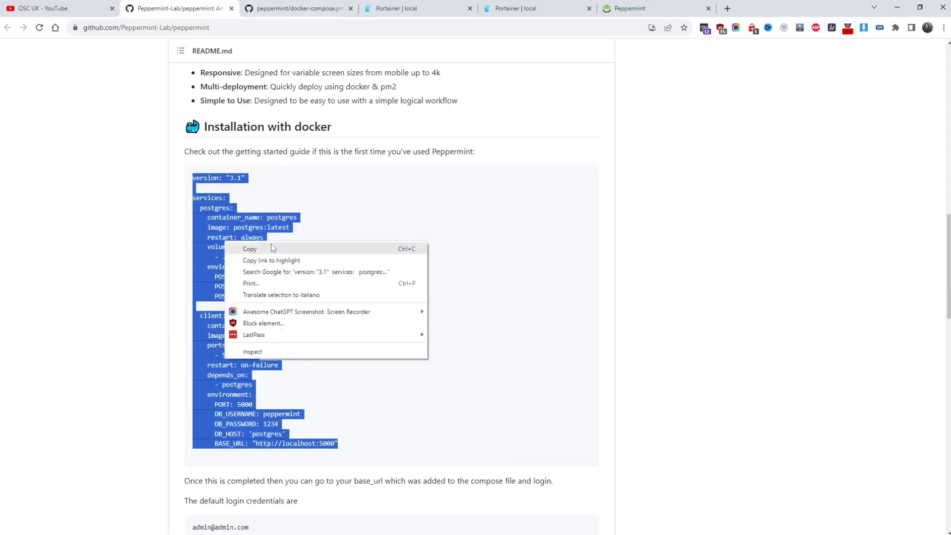
{"action": "left_click", "coordinate": [406, 9]}
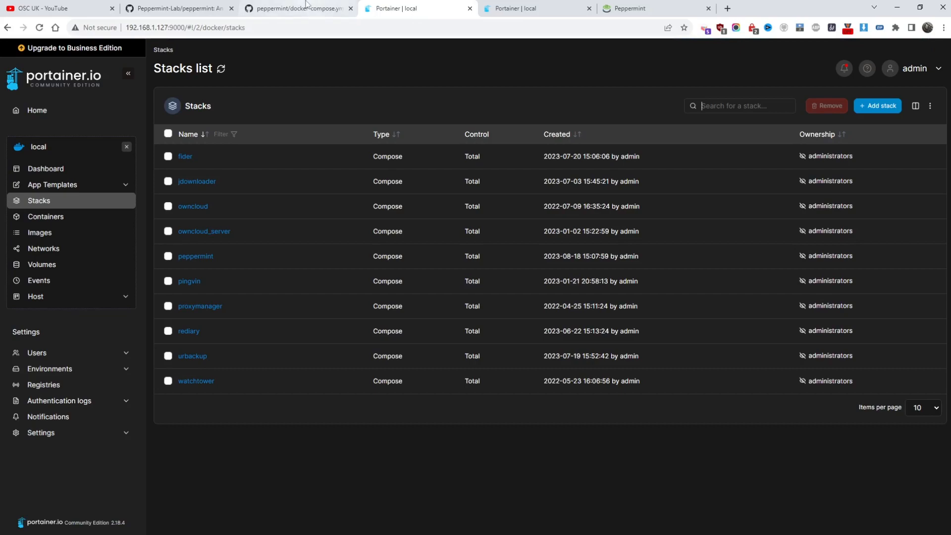
Review the compose example's postgres restart policy, user name and published host port 5000
{"action": "left_click", "coordinate": [178, 9]}
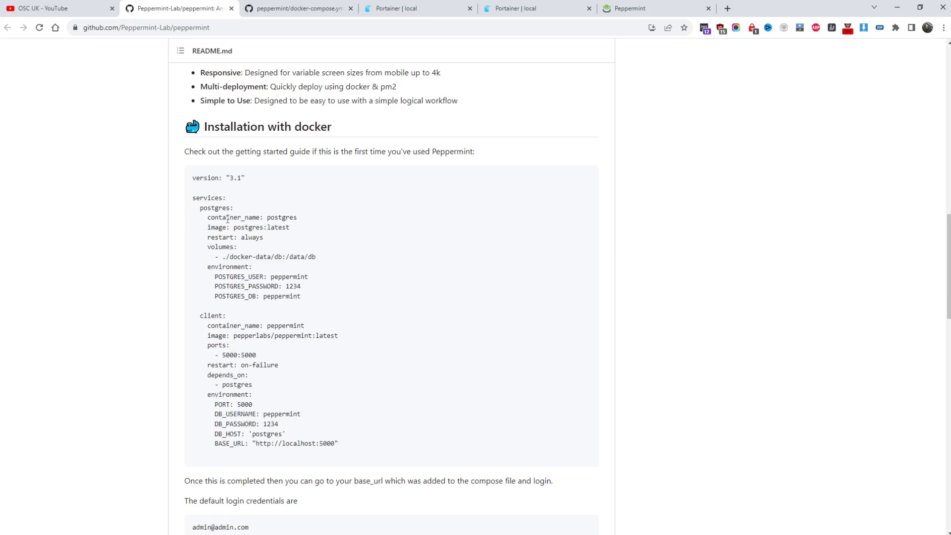
{"action": "mouse_move", "coordinate": [232, 188]}
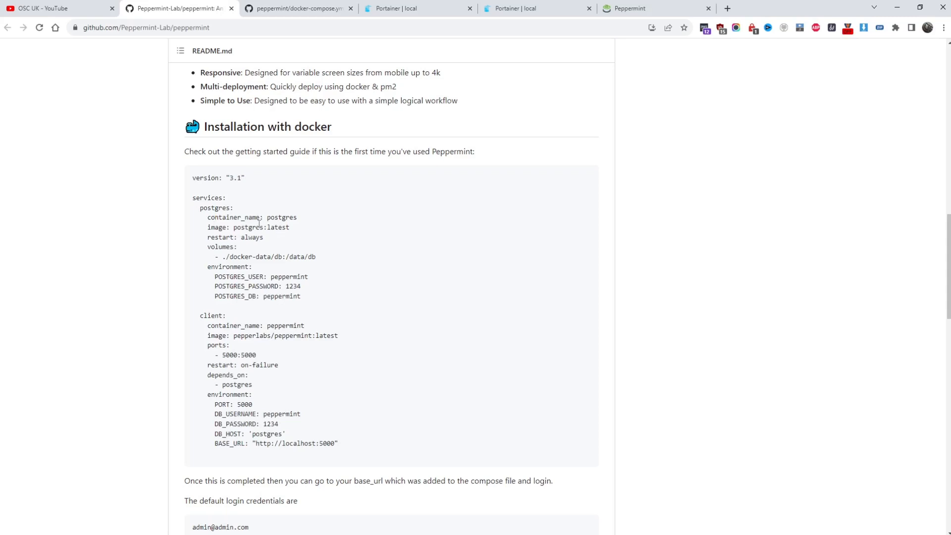
{"action": "mouse_move", "coordinate": [295, 239]}
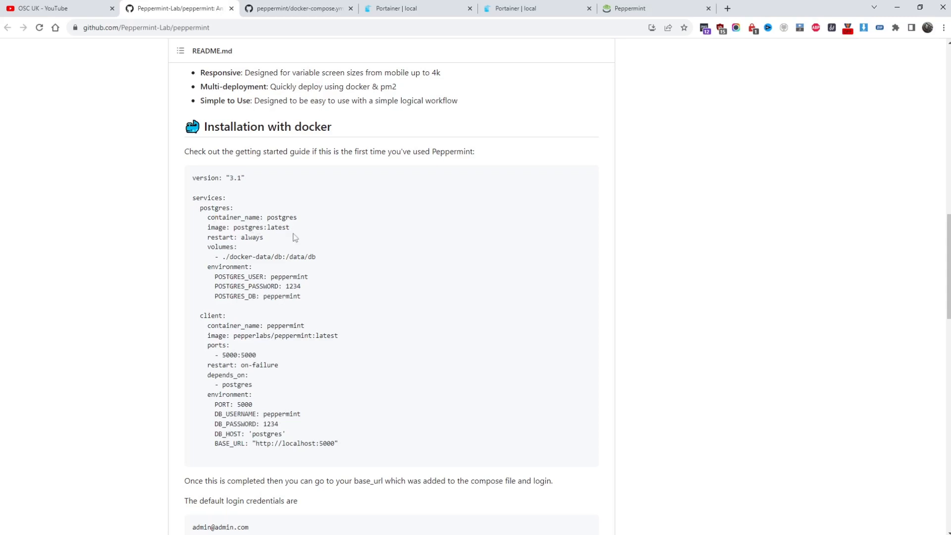
{"action": "double_click", "coordinate": [252, 237]}
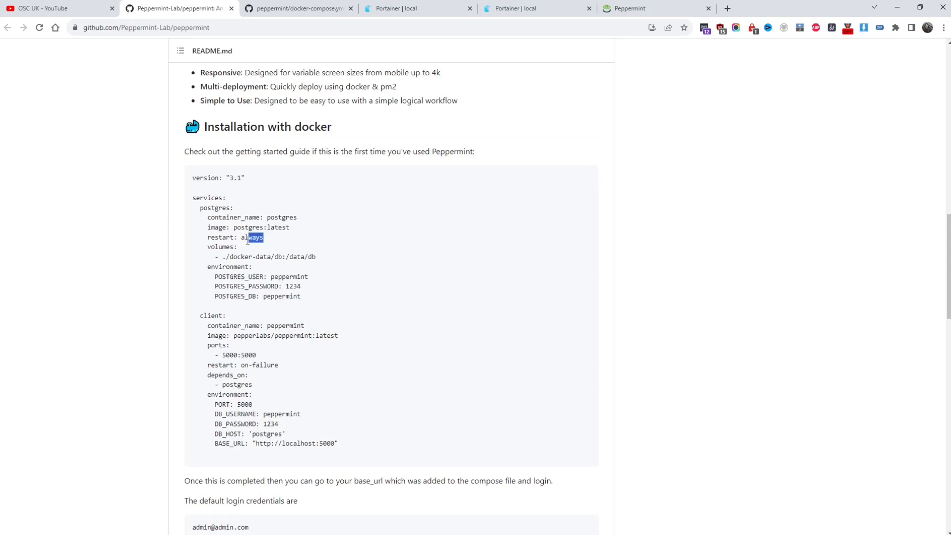
{"action": "double_click", "coordinate": [303, 257]}
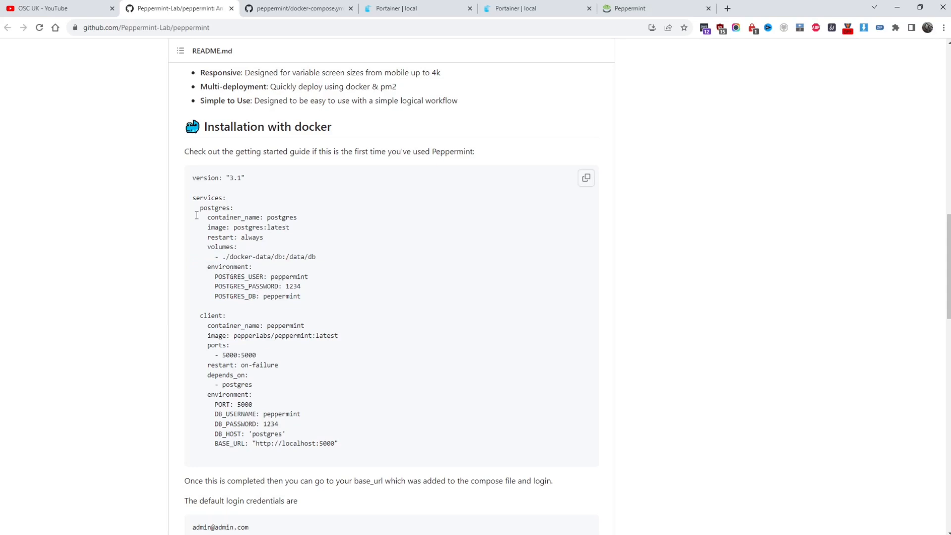
{"action": "mouse_move", "coordinate": [284, 272]}
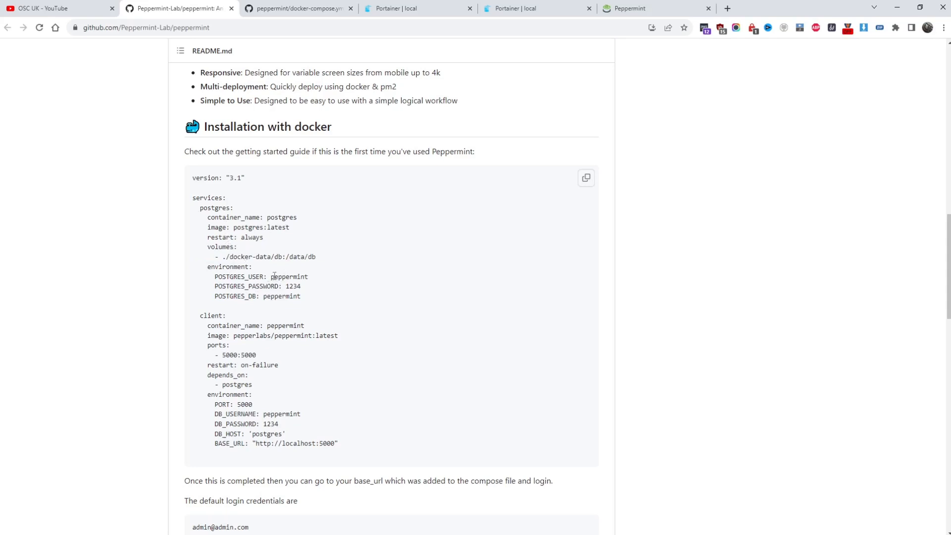
{"action": "double_click", "coordinate": [290, 276]}
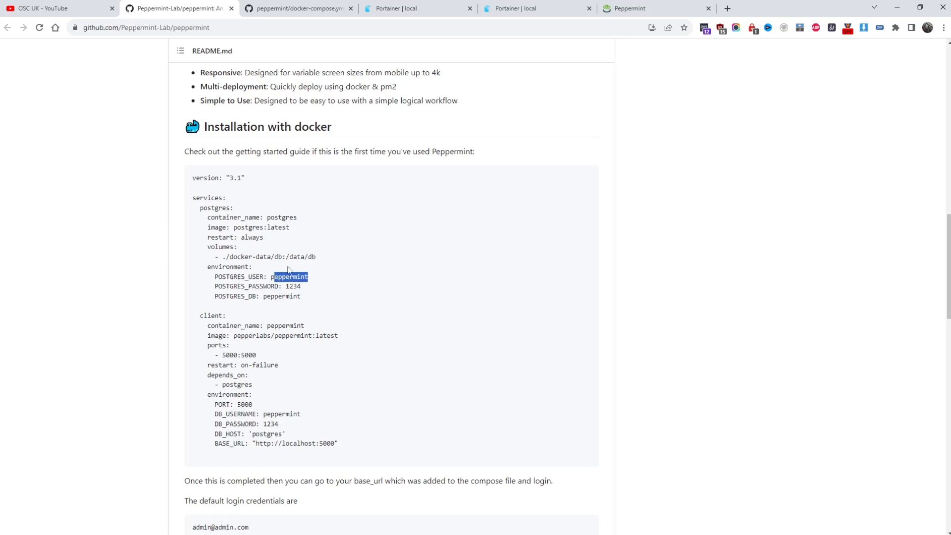
{"action": "mouse_move", "coordinate": [369, 201]}
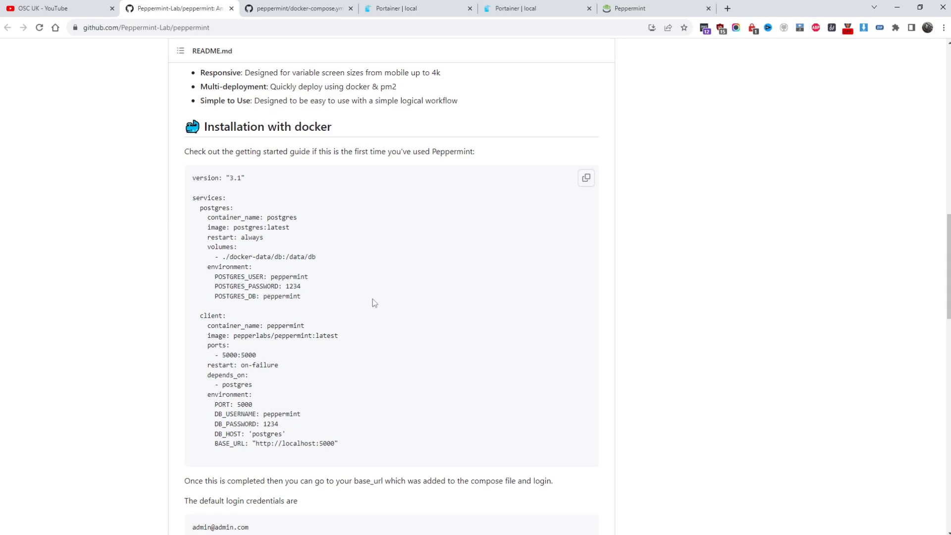
{"action": "scroll", "scroll_direction": "down", "scroll_amount": 3}
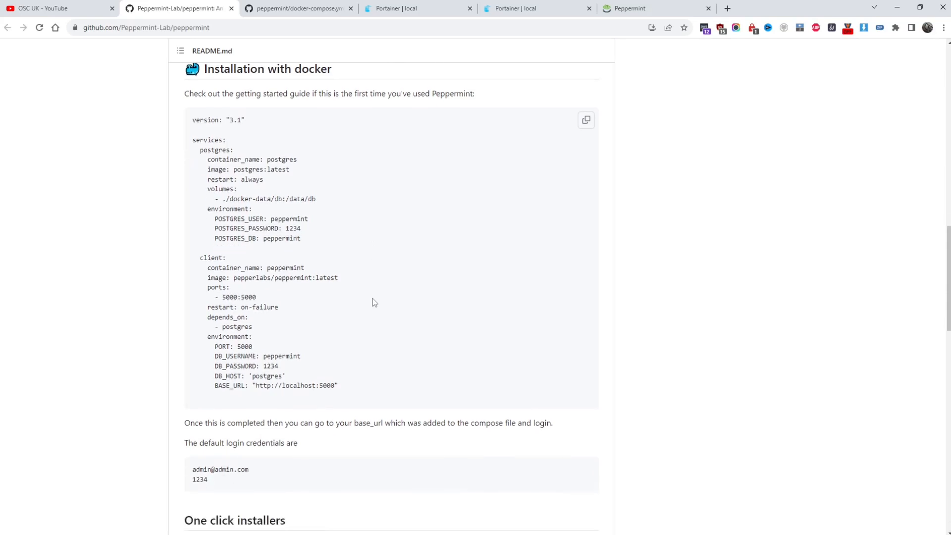
{"action": "scroll", "scroll_direction": "down", "scroll_amount": 3}
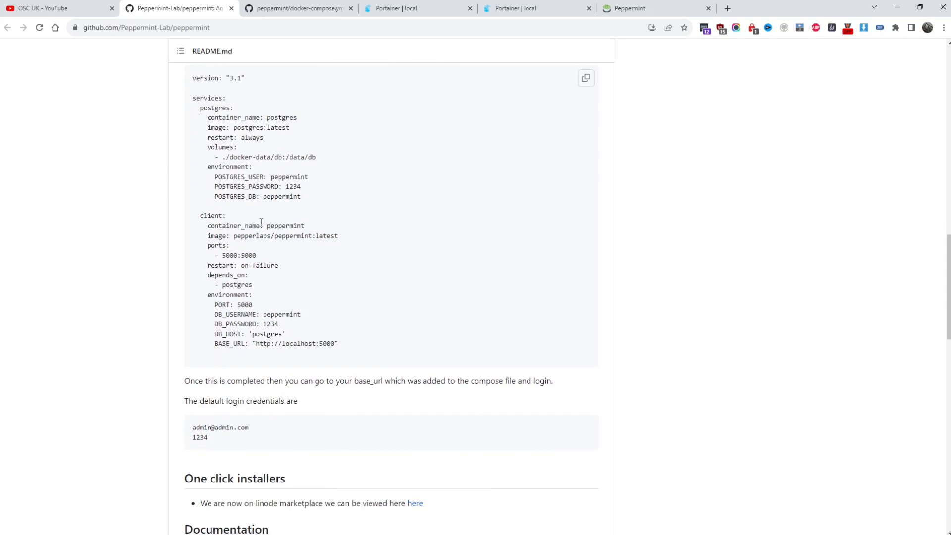
{"action": "mouse_move", "coordinate": [221, 212]}
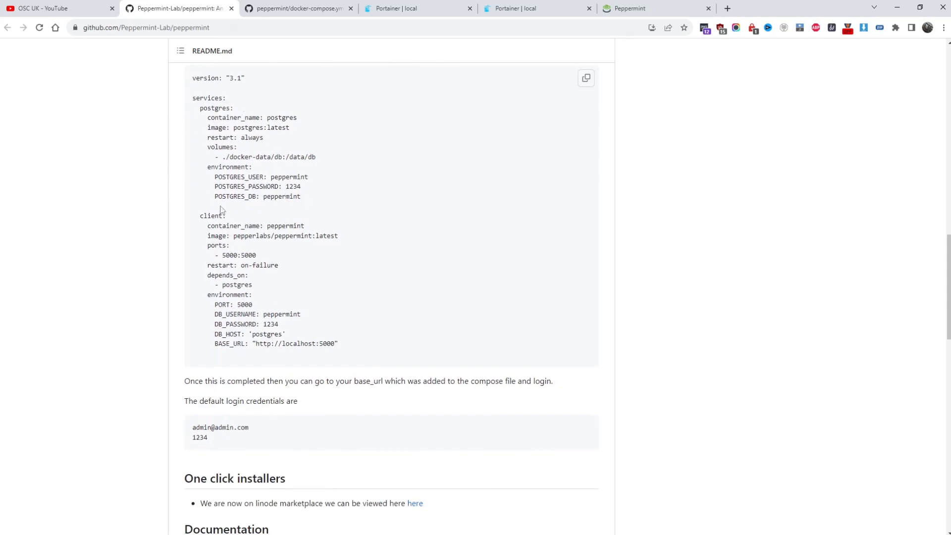
{"action": "mouse_move", "coordinate": [267, 230]}
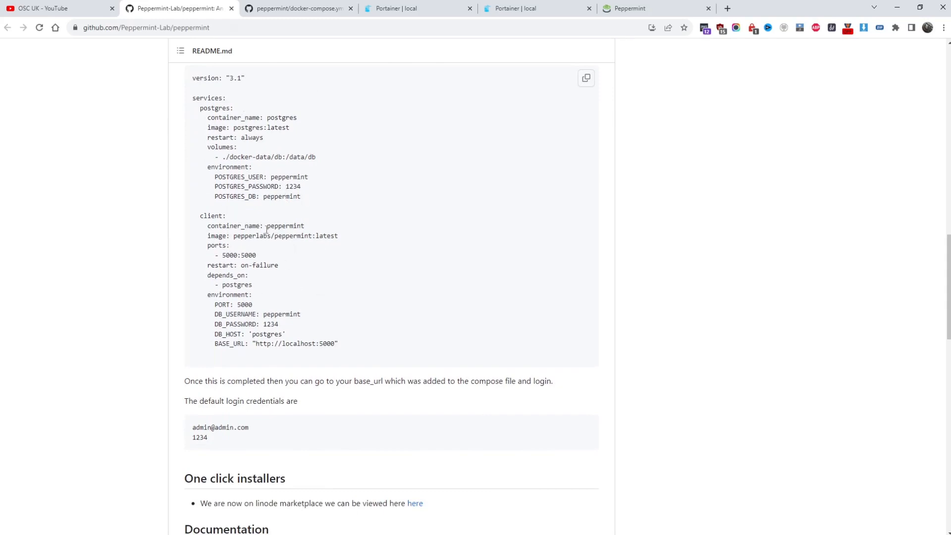
{"action": "mouse_move", "coordinate": [272, 248]}
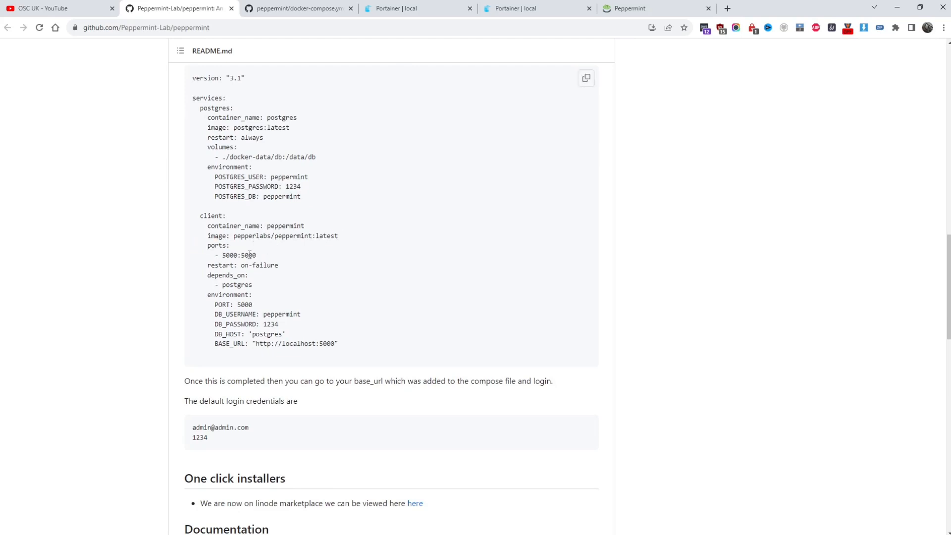
{"action": "double_click", "coordinate": [231, 255]}
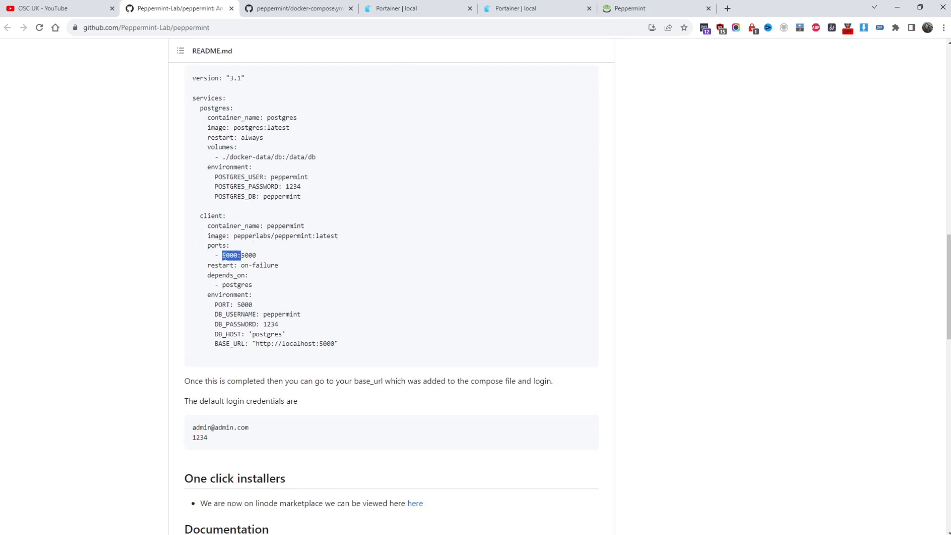
{"action": "left_click", "coordinate": [396, 8]}
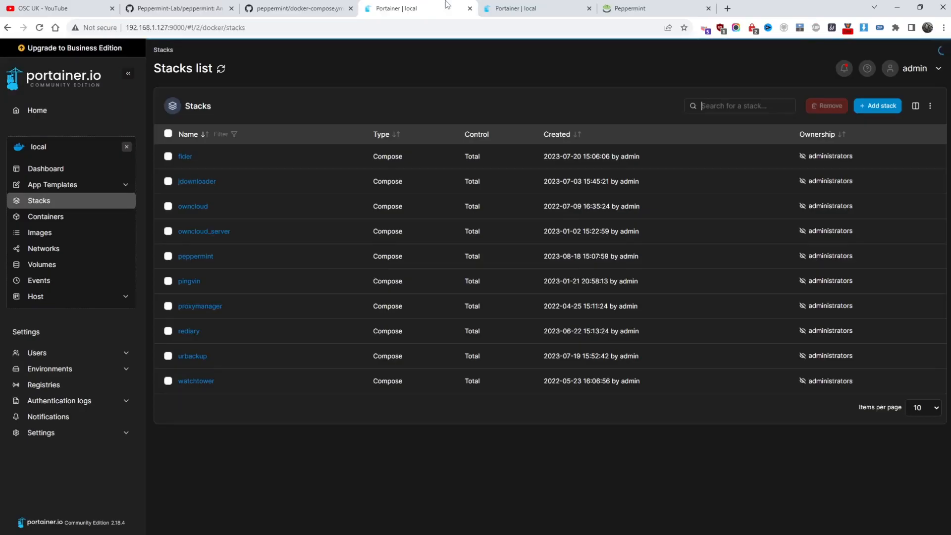
Confirm the peppermint and postgres containers are running with port 5000 published
{"action": "left_click", "coordinate": [46, 217]}
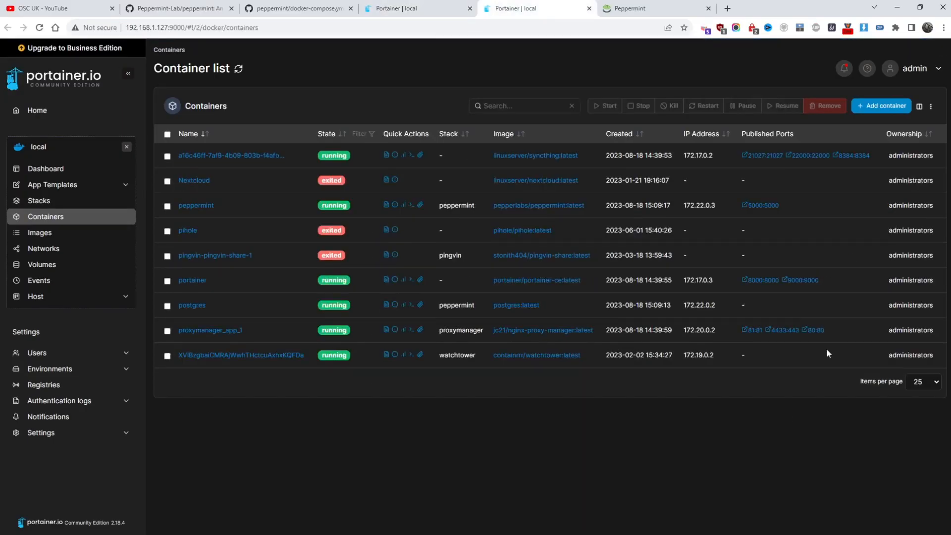
{"action": "mouse_move", "coordinate": [818, 304]}
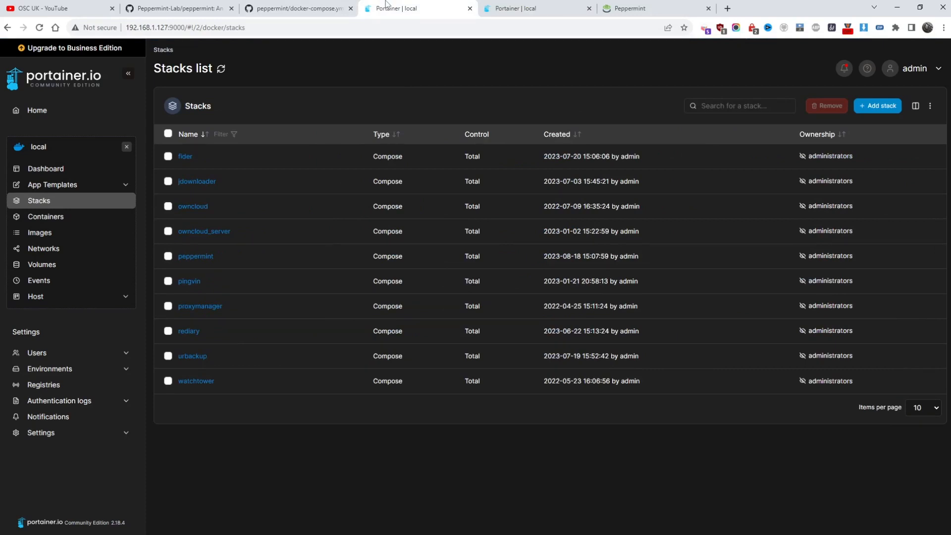
{"action": "left_click", "coordinate": [178, 9]}
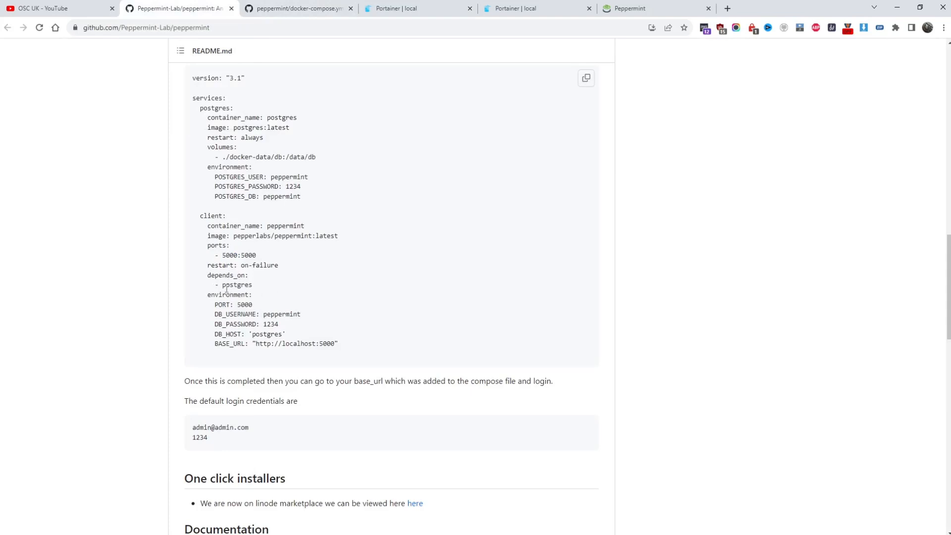
Check the README's POSTGRES_USER, password and peppermint DB_USERNAME values
{"action": "double_click", "coordinate": [236, 285]}
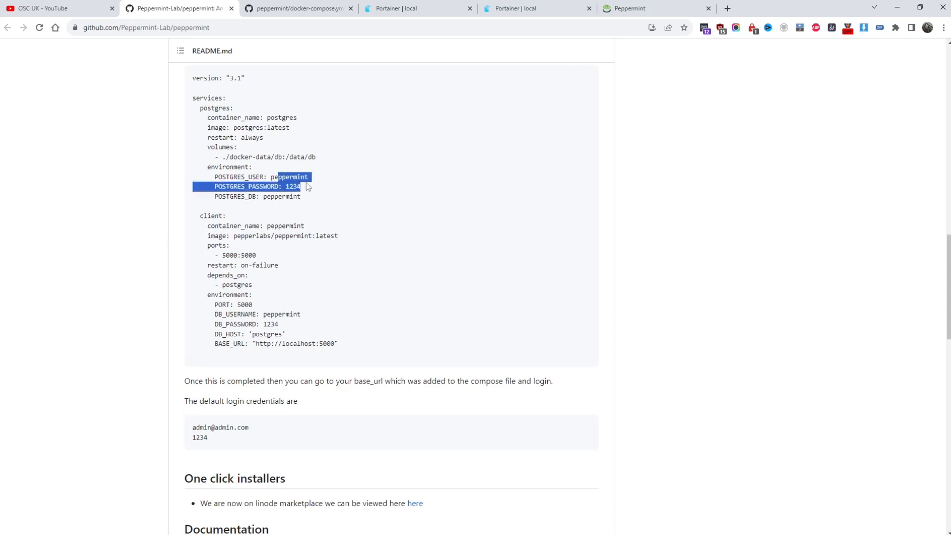
{"action": "mouse_move", "coordinate": [263, 333]}
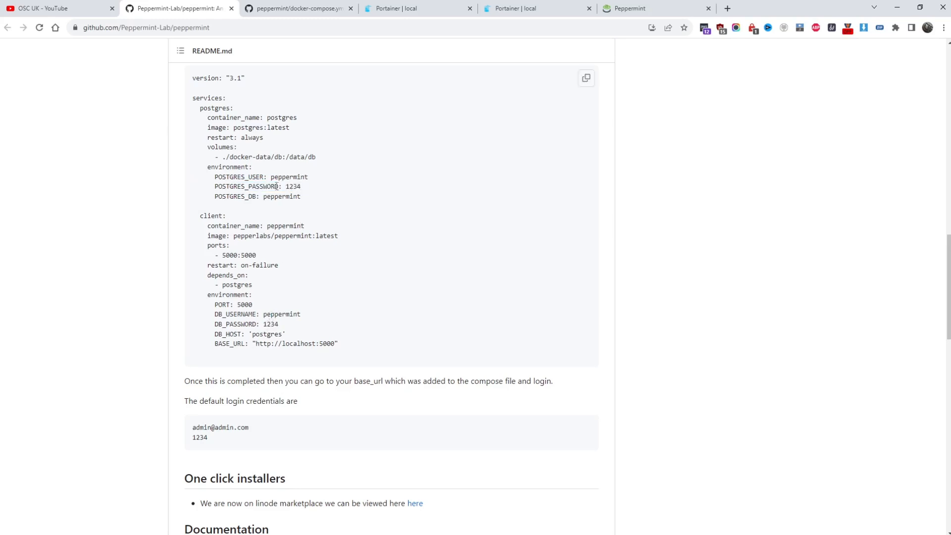
{"action": "double_click", "coordinate": [288, 177]}
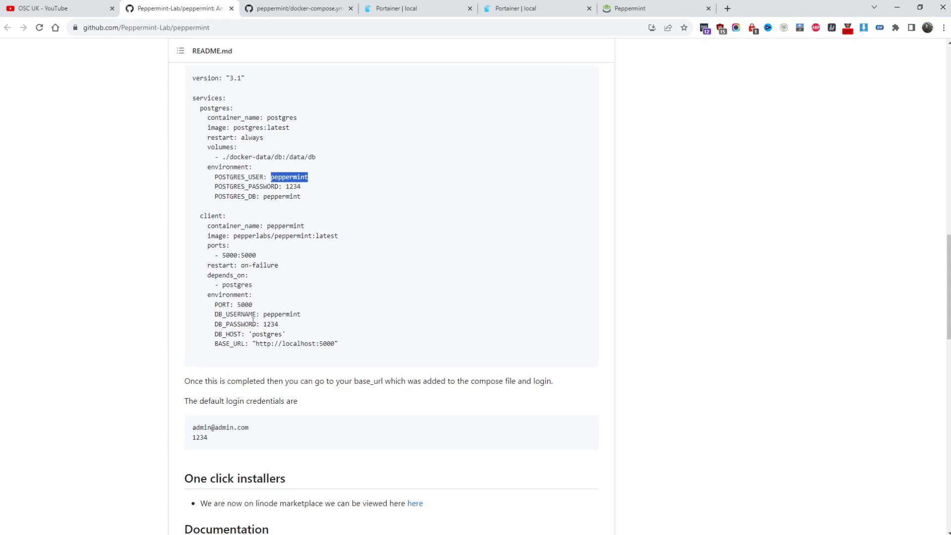
{"action": "double_click", "coordinate": [281, 314]}
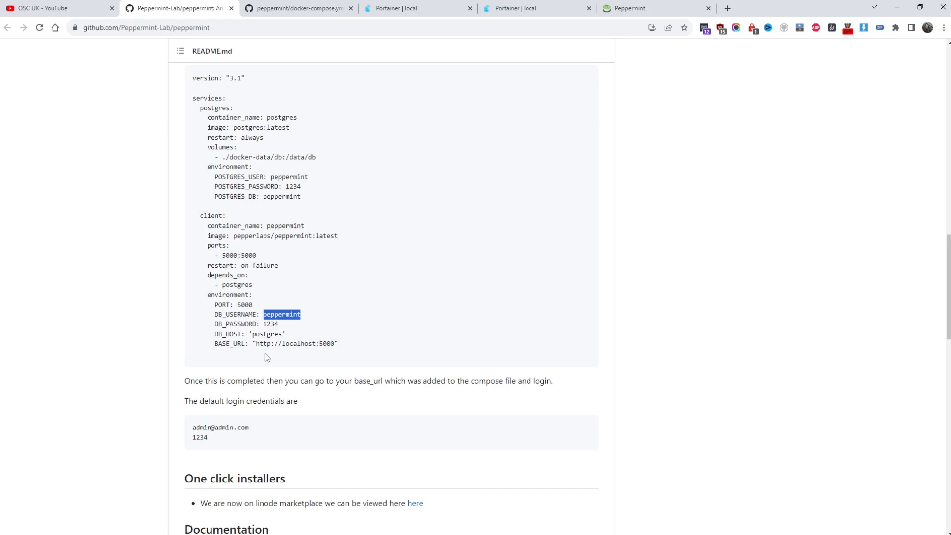
{"action": "left_click", "coordinate": [403, 8]}
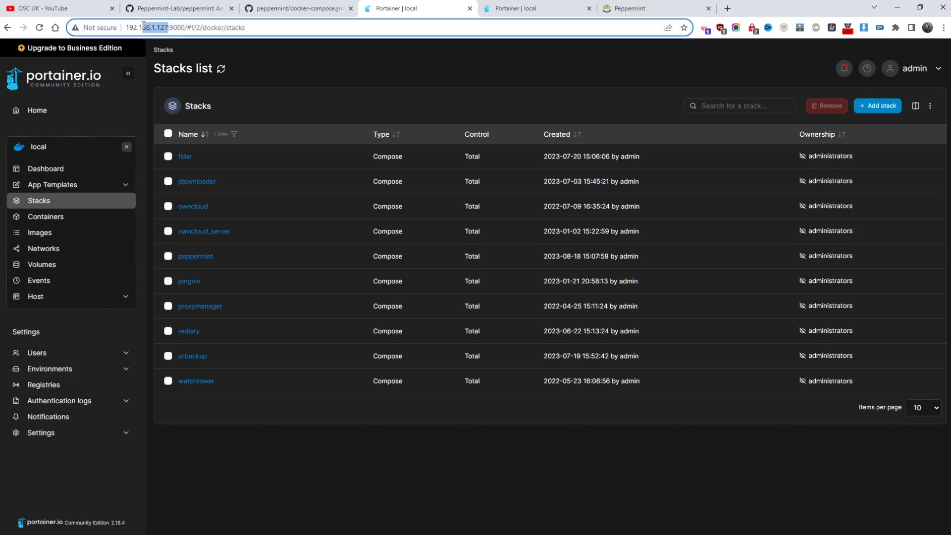
{"action": "mouse_move", "coordinate": [218, 252]}
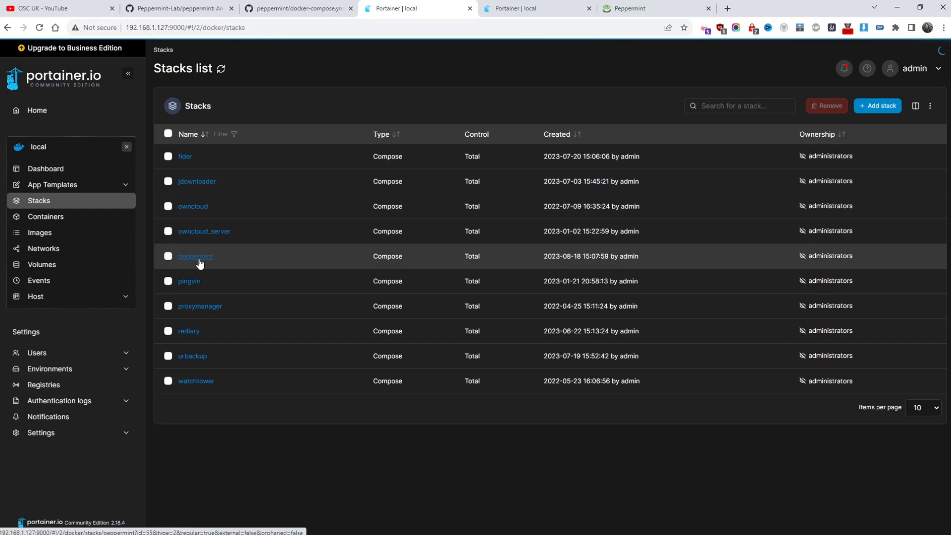
Open the peppermint stack's compose editor and locate the ./peppermint/db volume line
{"action": "left_click", "coordinate": [195, 256]}
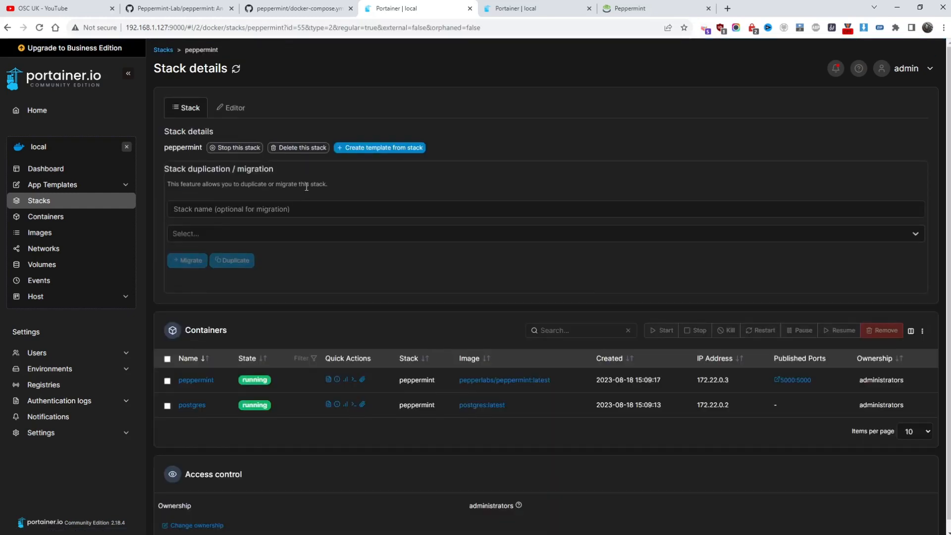
{"action": "left_click", "coordinate": [233, 107]}
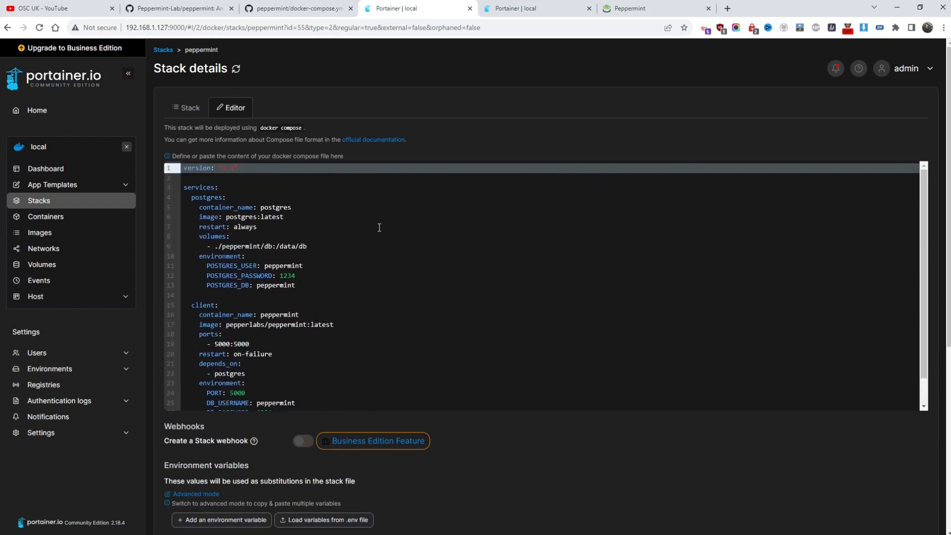
{"action": "scroll", "scroll_direction": "down", "scroll_amount": 3}
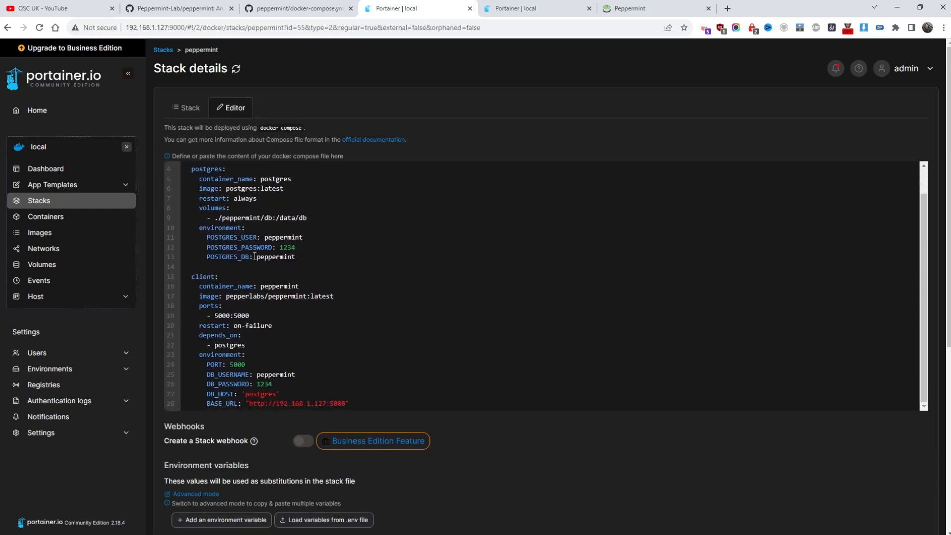
{"action": "left_click", "coordinate": [248, 218]}
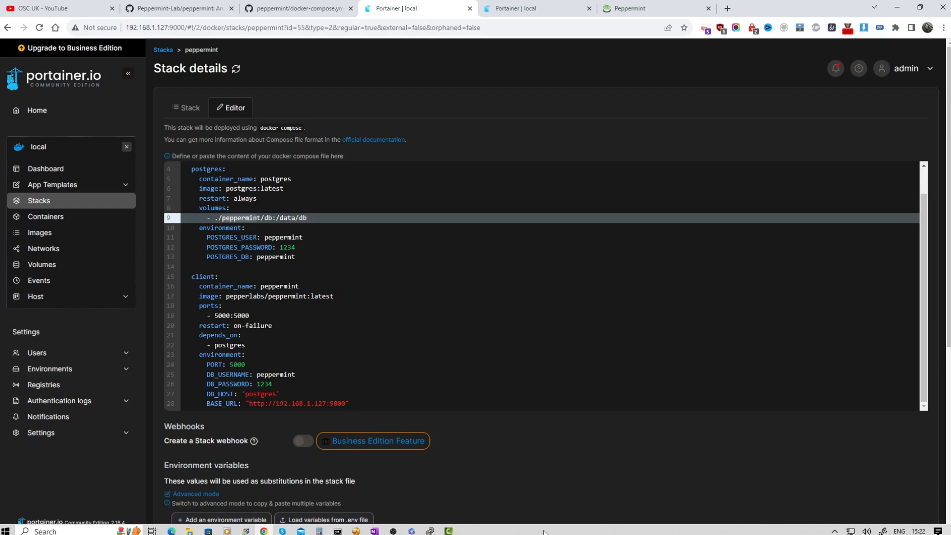
{"action": "mouse_move", "coordinate": [430, 529]}
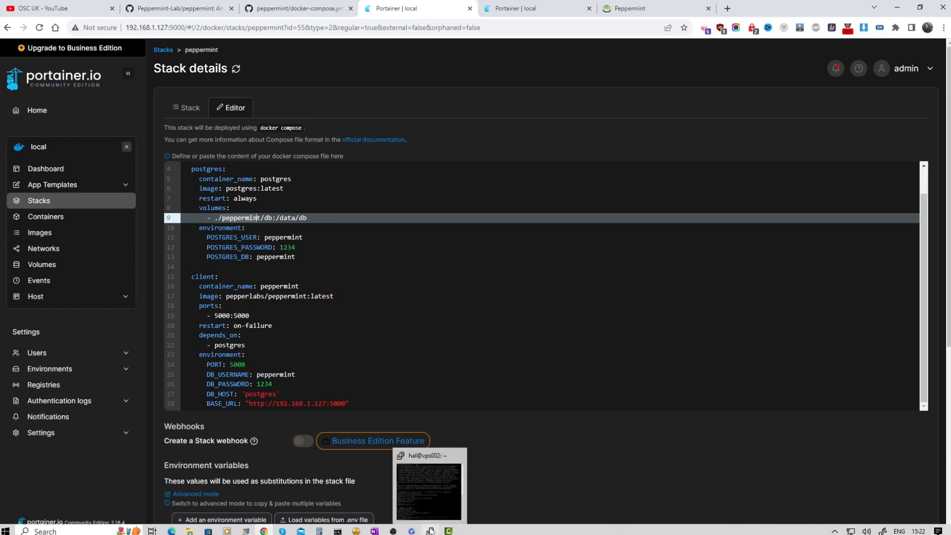
In the PuTTY terminal, change to /data and list its contents
{"action": "left_click", "coordinate": [428, 484]}
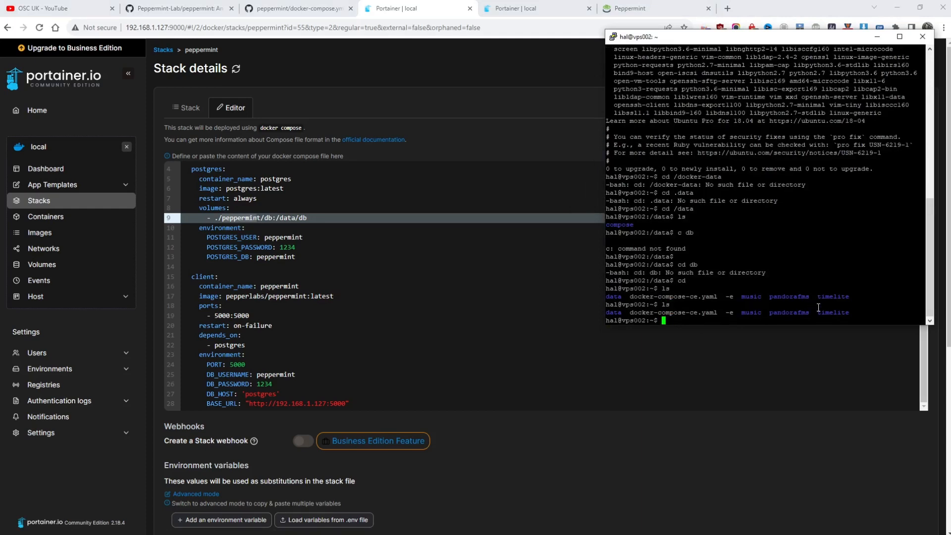
{"action": "left_click_drag", "start_coordinate": [606, 313], "coordinate": [795, 313]}
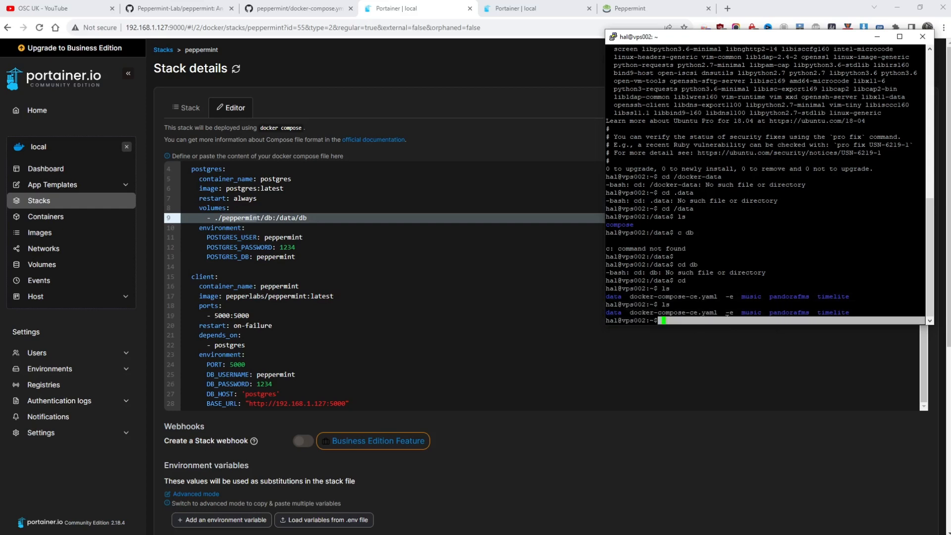
{"action": "type", "text": "c db"}
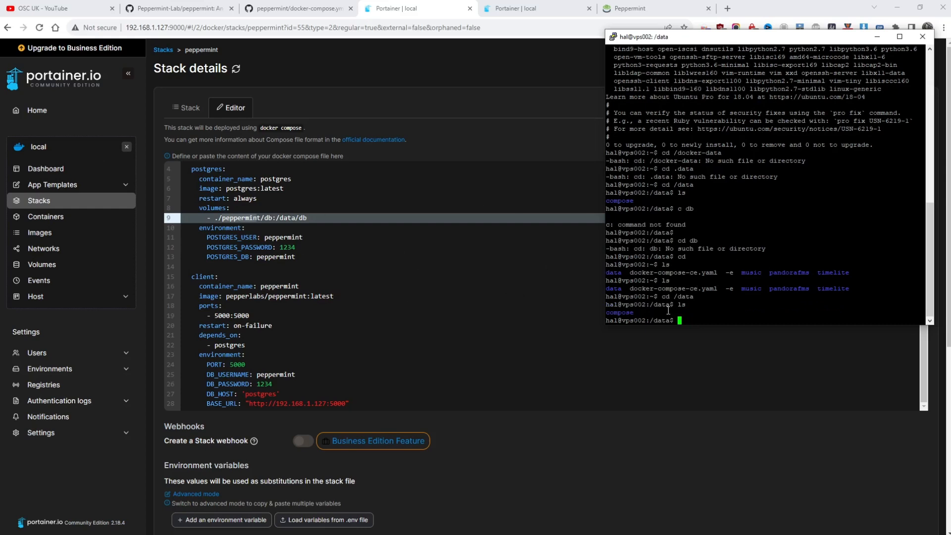
{"action": "mouse_move", "coordinate": [737, 248]}
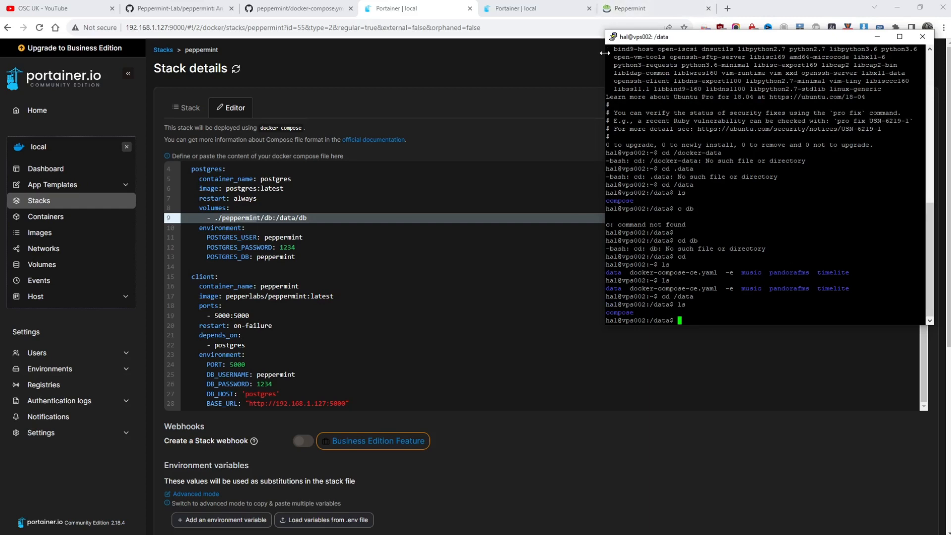
{"action": "mouse_move", "coordinate": [567, 119]}
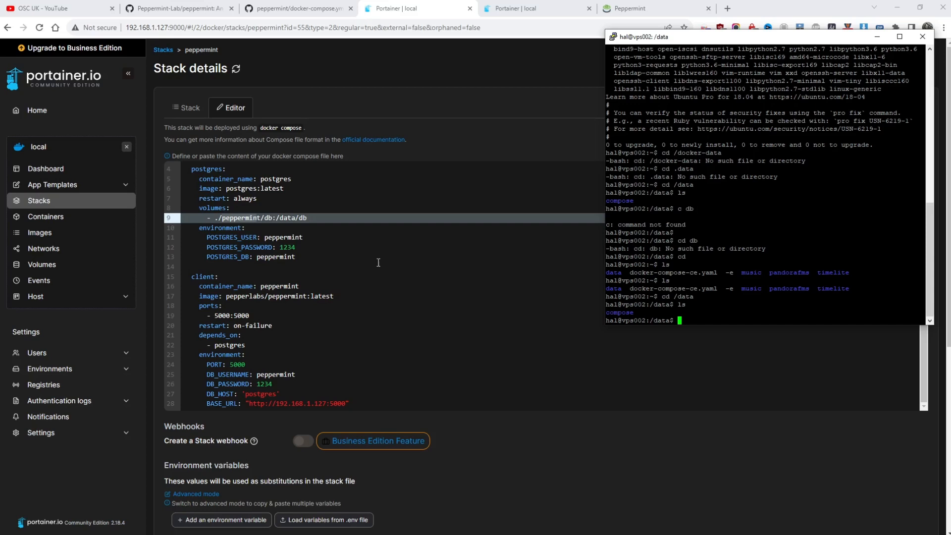
Scroll the peppermint stack page to its Actions section and back, then view containers
{"action": "left_click", "coordinate": [922, 37]}
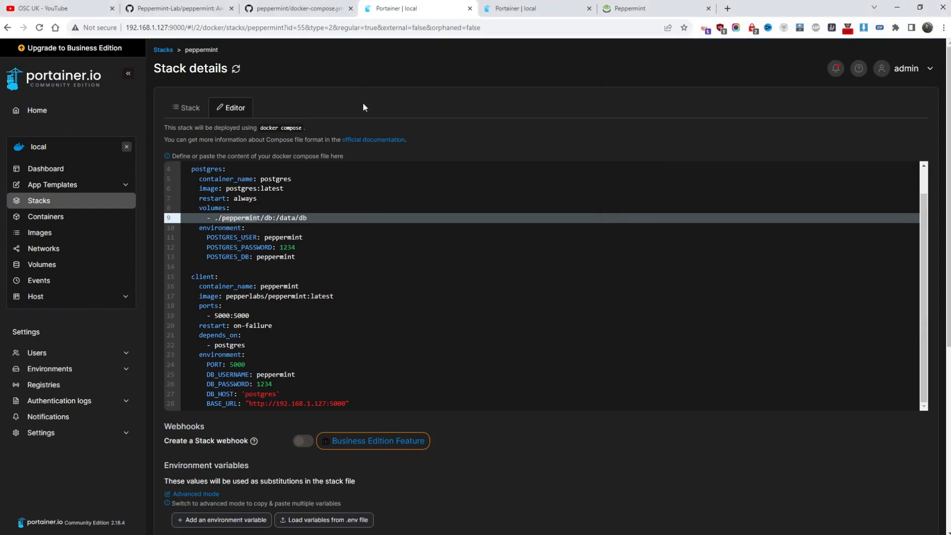
{"action": "scroll", "scroll_direction": "down", "scroll_amount": 3}
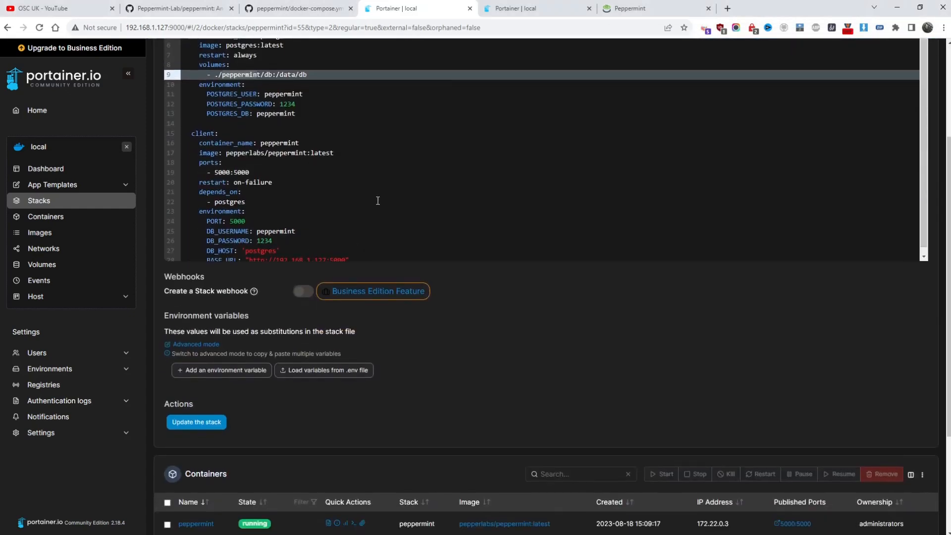
{"action": "scroll", "scroll_direction": "up", "scroll_amount": 3}
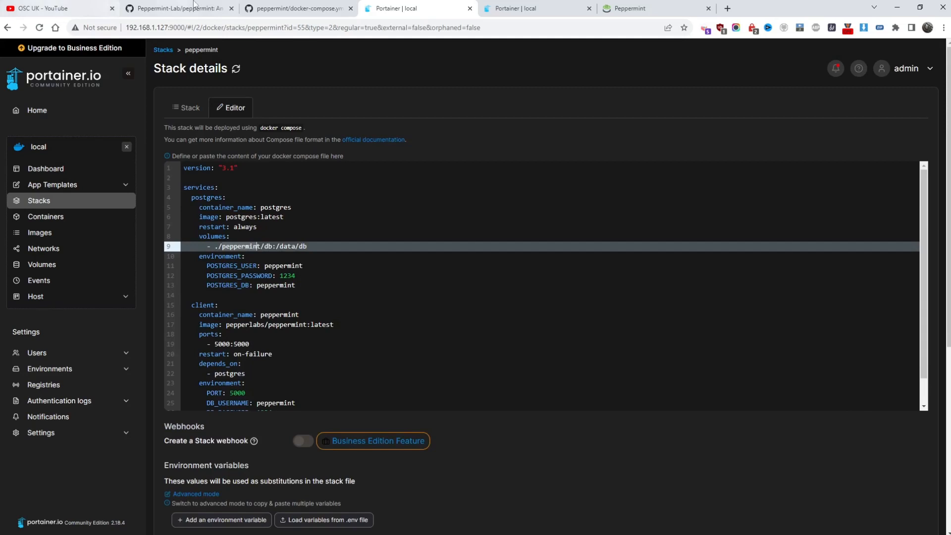
{"action": "left_click", "coordinate": [45, 216]}
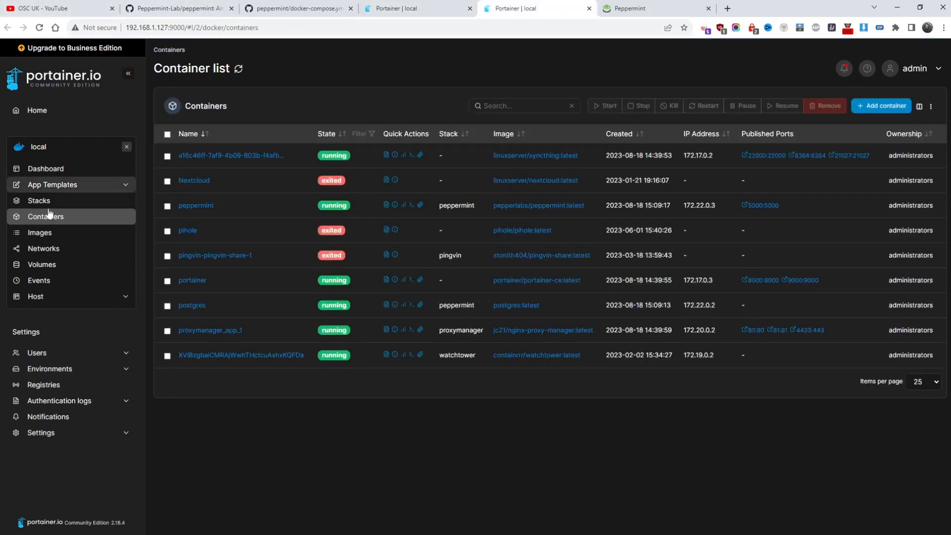
Start a new stack named 'pep' and review its deploy options
{"action": "left_click", "coordinate": [39, 200]}
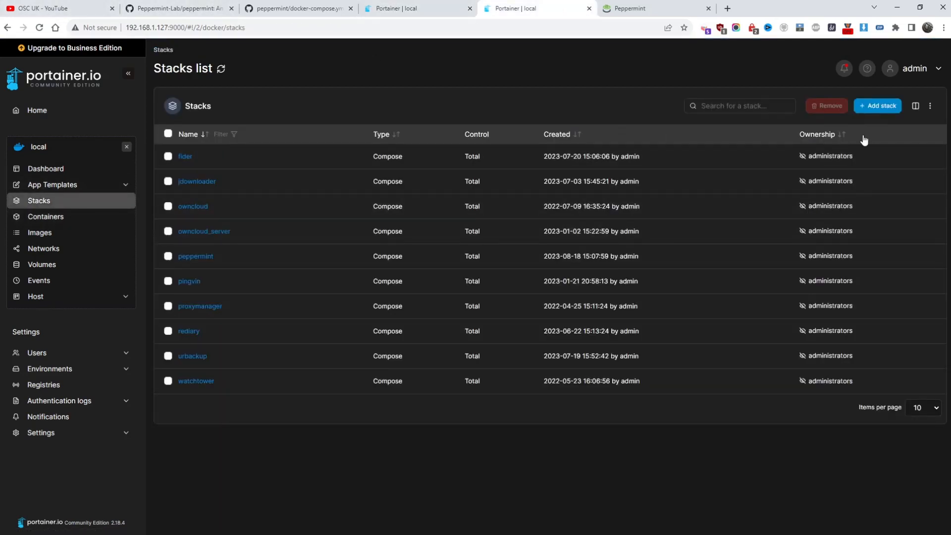
{"action": "left_click", "coordinate": [877, 106]}
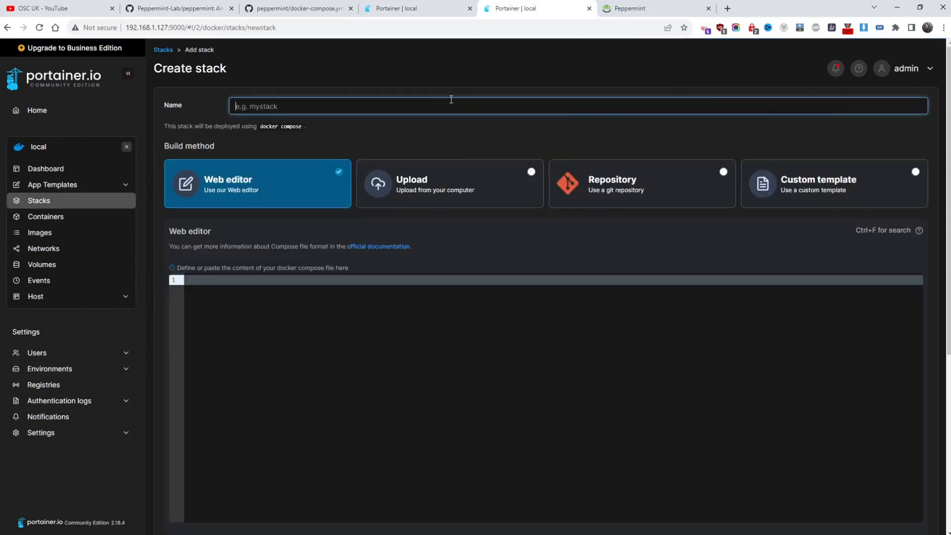
{"action": "type", "text": "pep"}
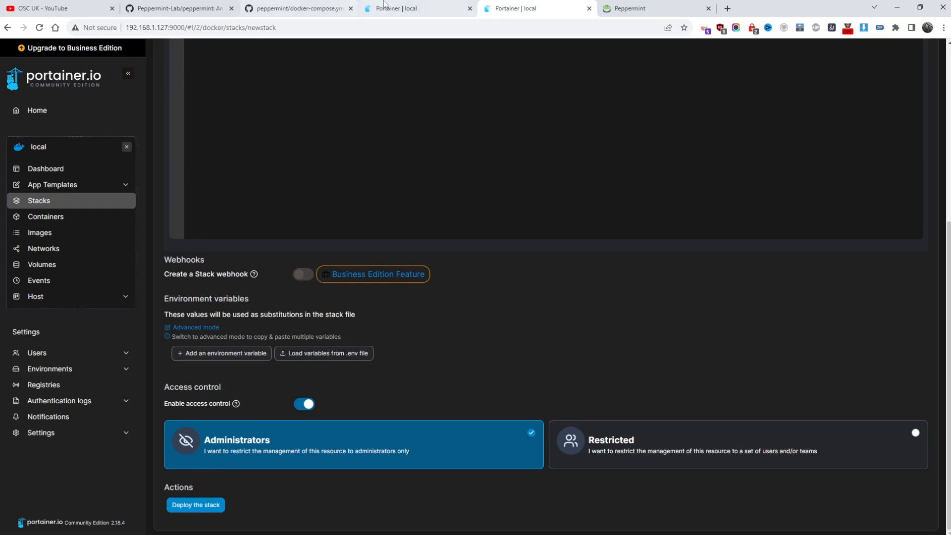
{"action": "left_click", "coordinate": [45, 216]}
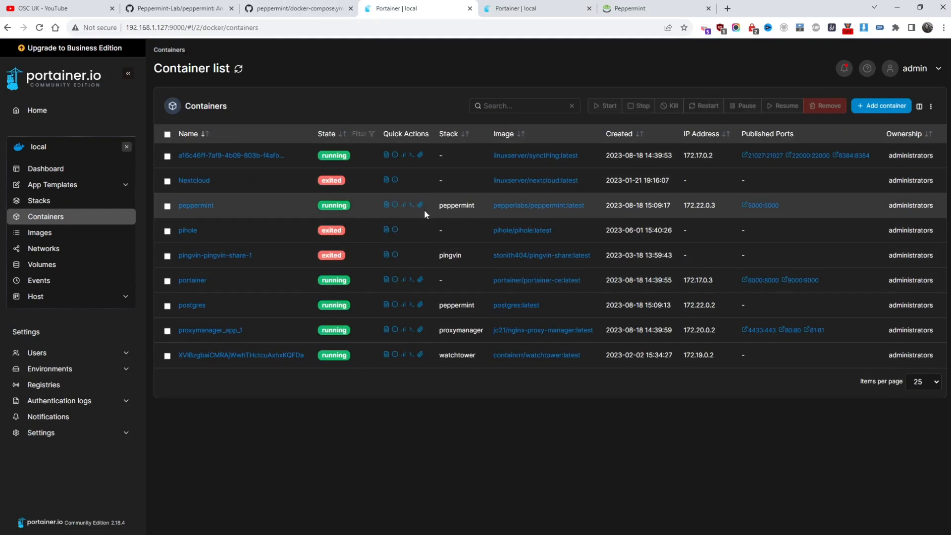
{"action": "mouse_move", "coordinate": [460, 301]}
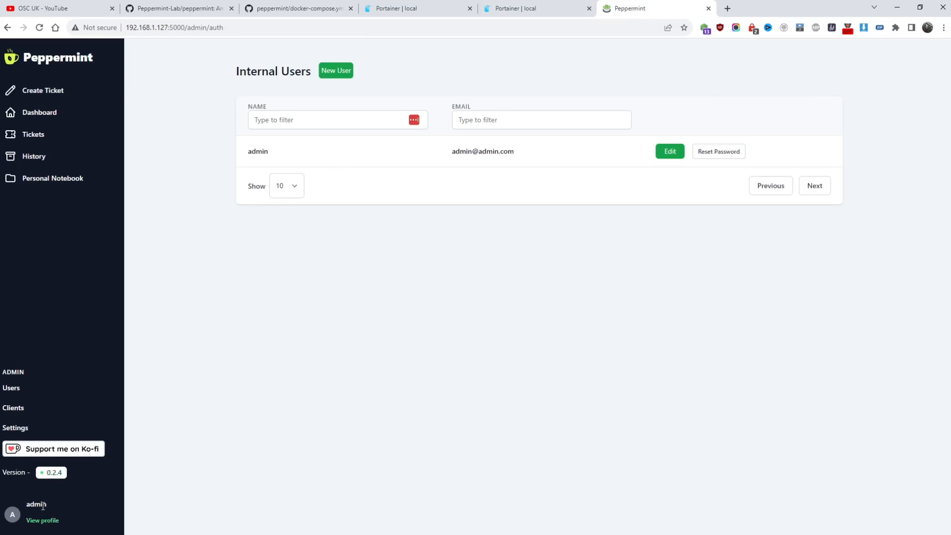
Log out of Peppermint and select the default login email in the GitHub README
{"action": "left_click", "coordinate": [41, 520]}
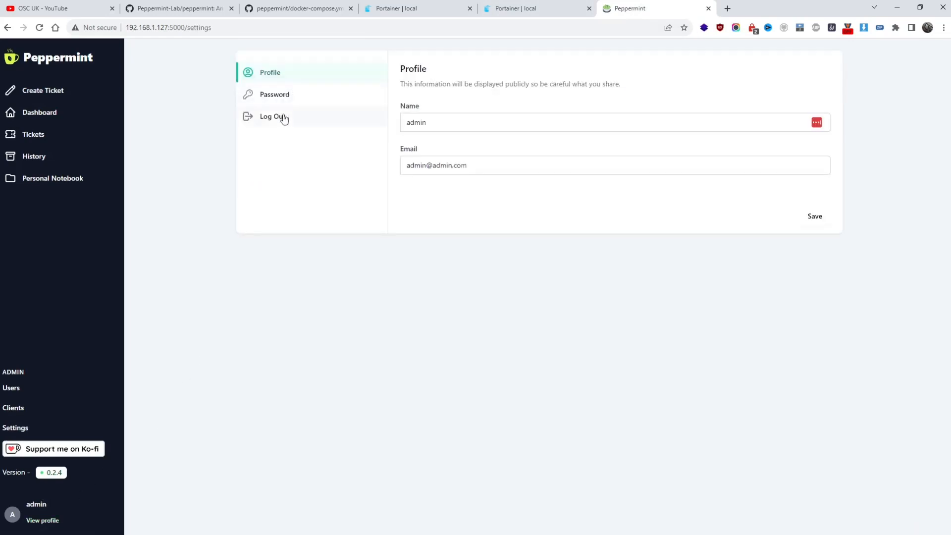
{"action": "left_click", "coordinate": [270, 116]}
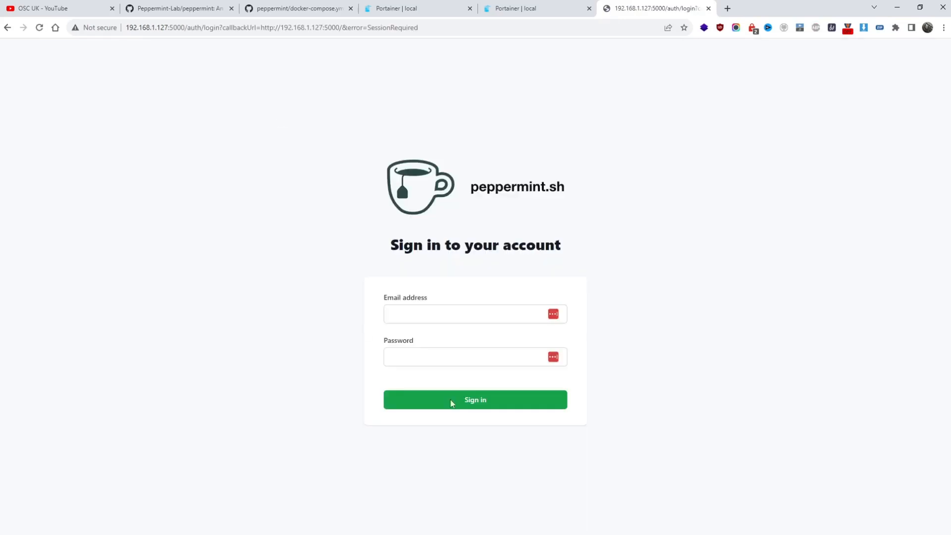
{"action": "left_click", "coordinate": [174, 8]}
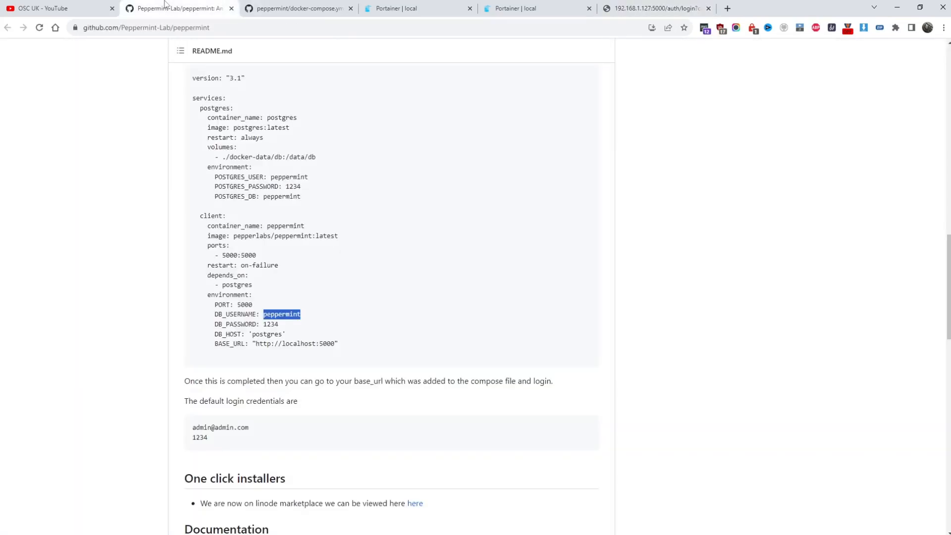
{"action": "scroll", "scroll_direction": "down", "scroll_amount": 3}
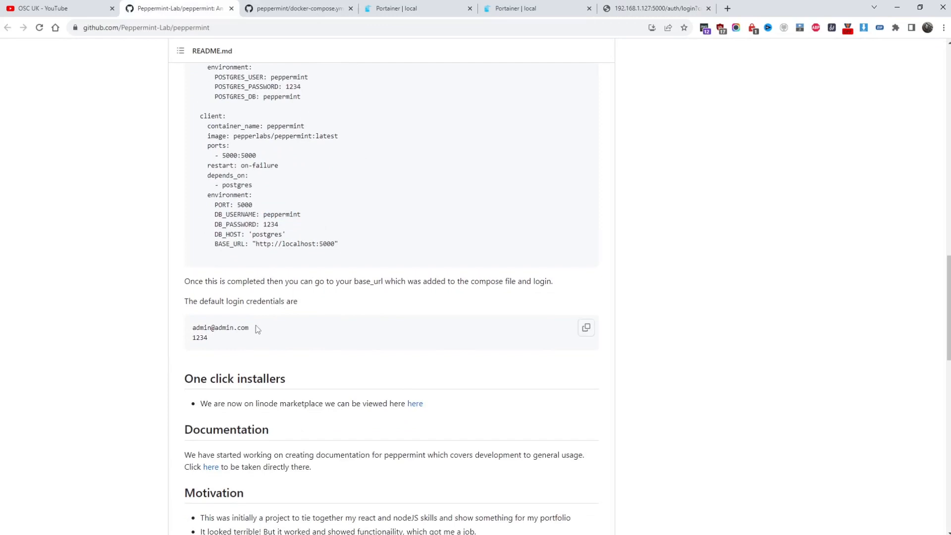
{"action": "double_click", "coordinate": [220, 328]}
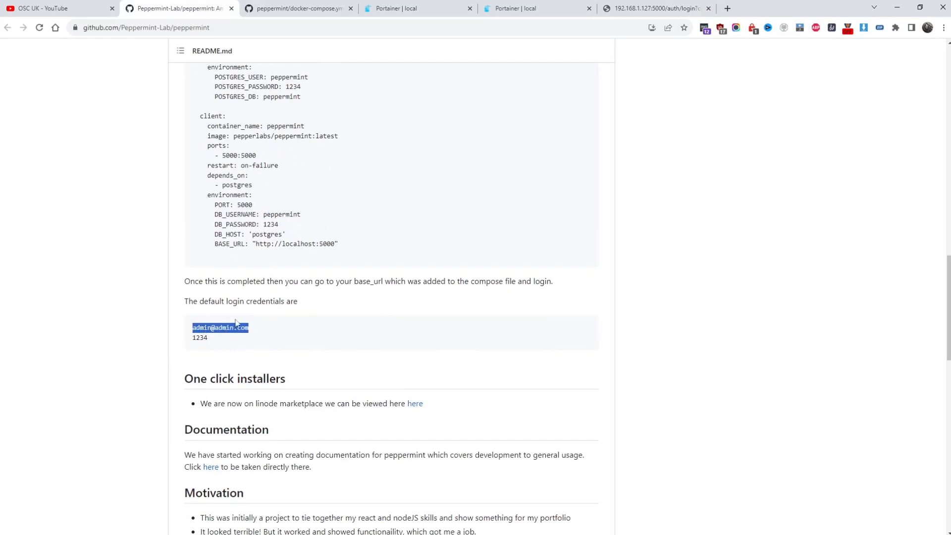
{"action": "mouse_move", "coordinate": [295, 336]}
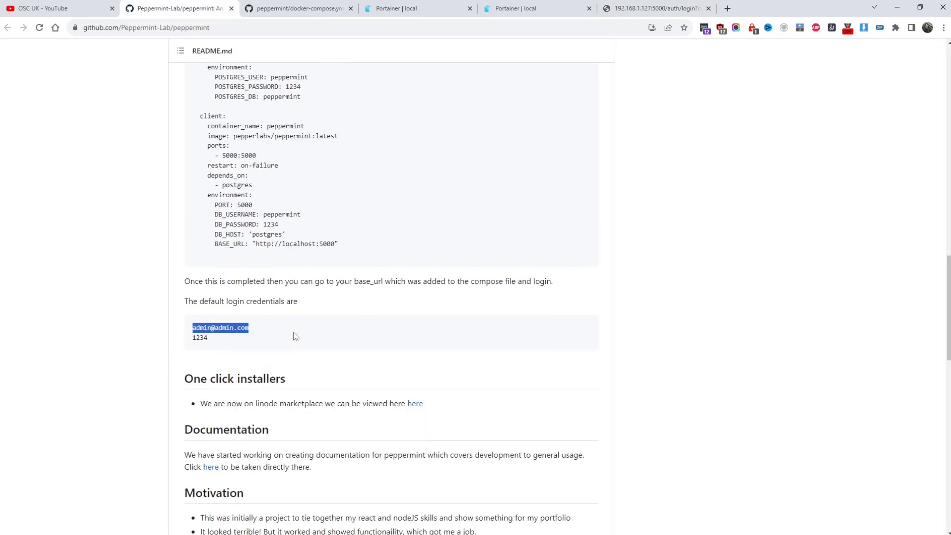
{"action": "mouse_move", "coordinate": [217, 338]}
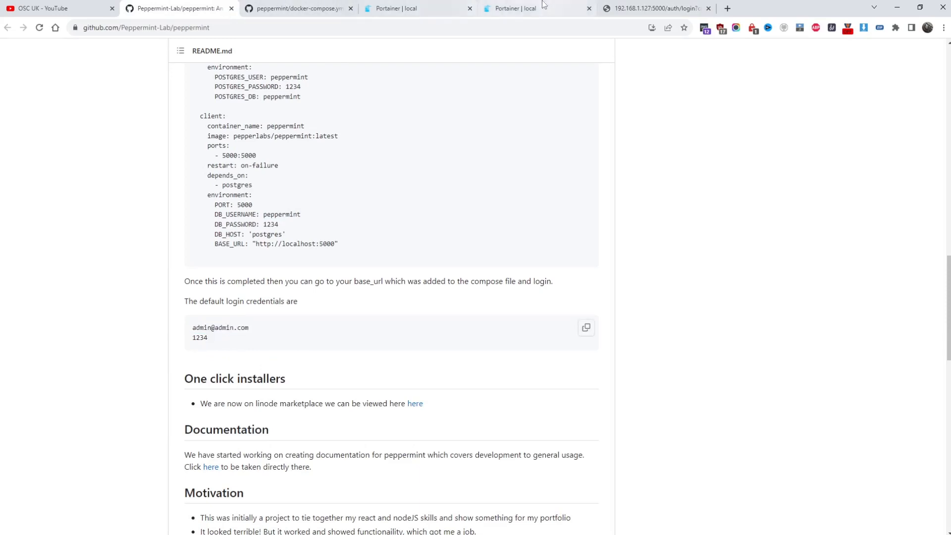
Sign in with the default admin credentials and decline LastPass's save-password prompt
{"action": "left_click", "coordinate": [654, 8]}
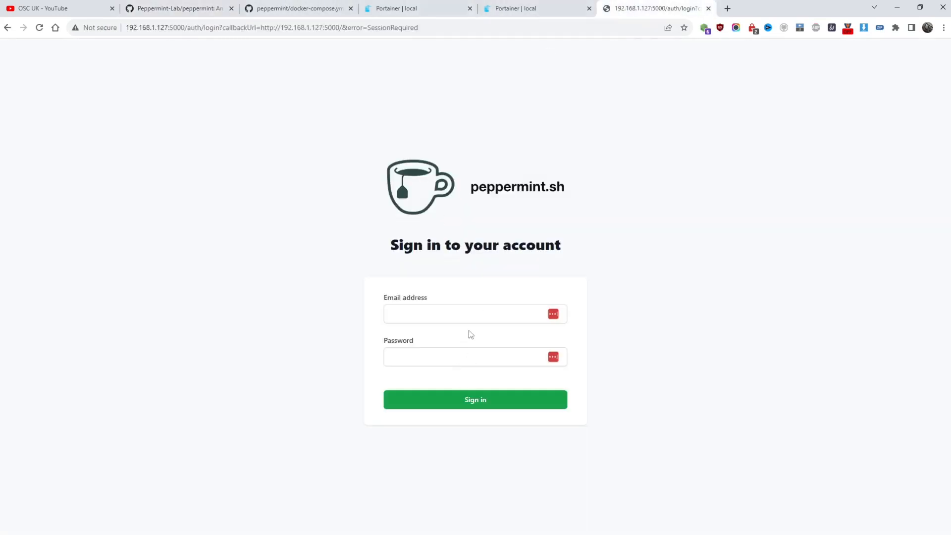
{"action": "right_click", "coordinate": [466, 313]}
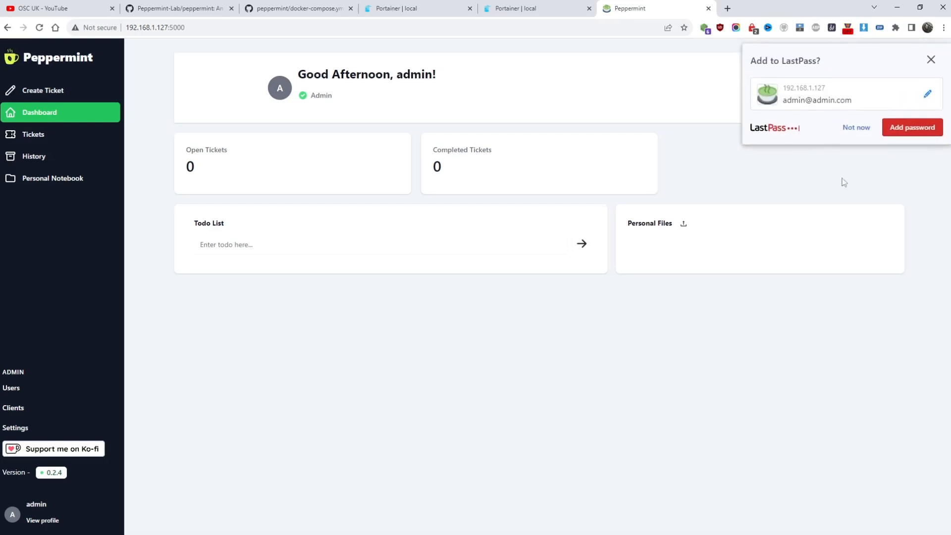
{"action": "left_click", "coordinate": [931, 59]}
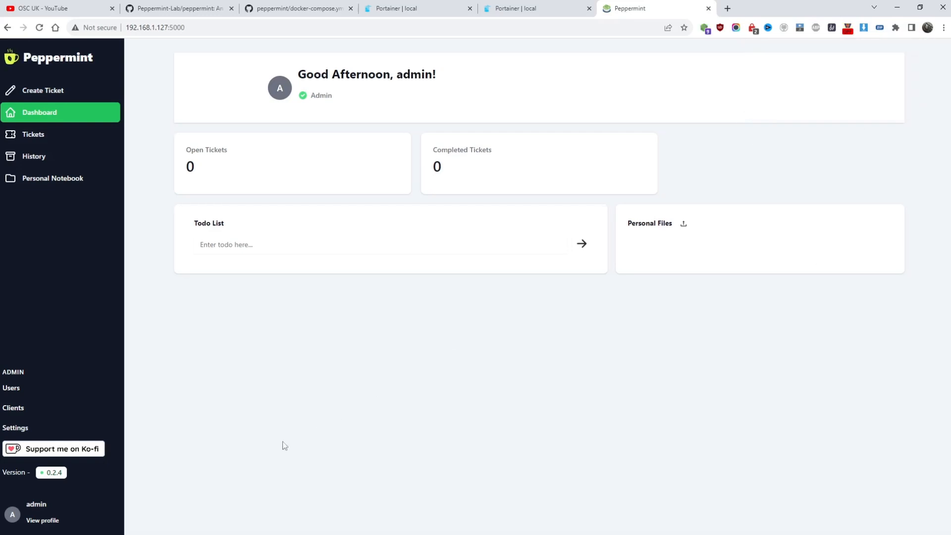
{"action": "mouse_move", "coordinate": [41, 516]}
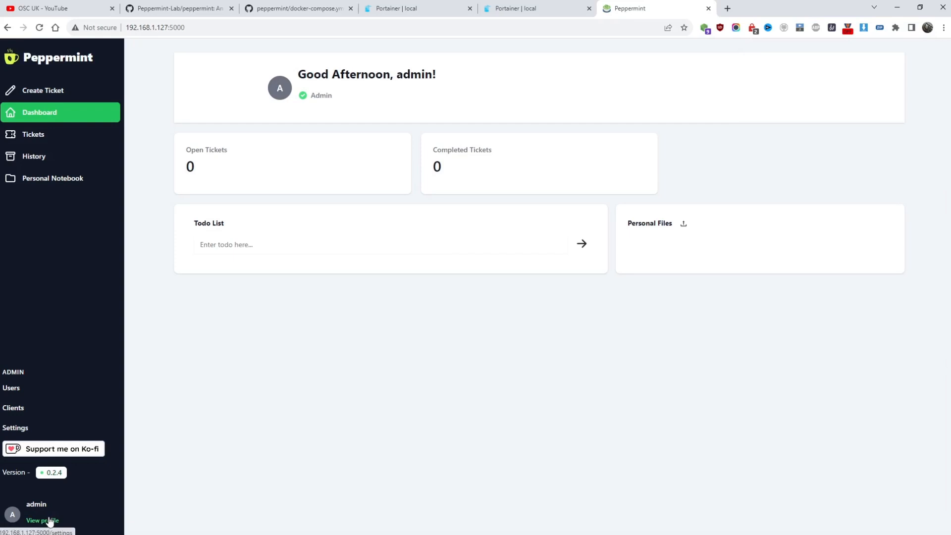
Open the admin profile's Password section and focus the new password field
{"action": "left_click", "coordinate": [43, 516]}
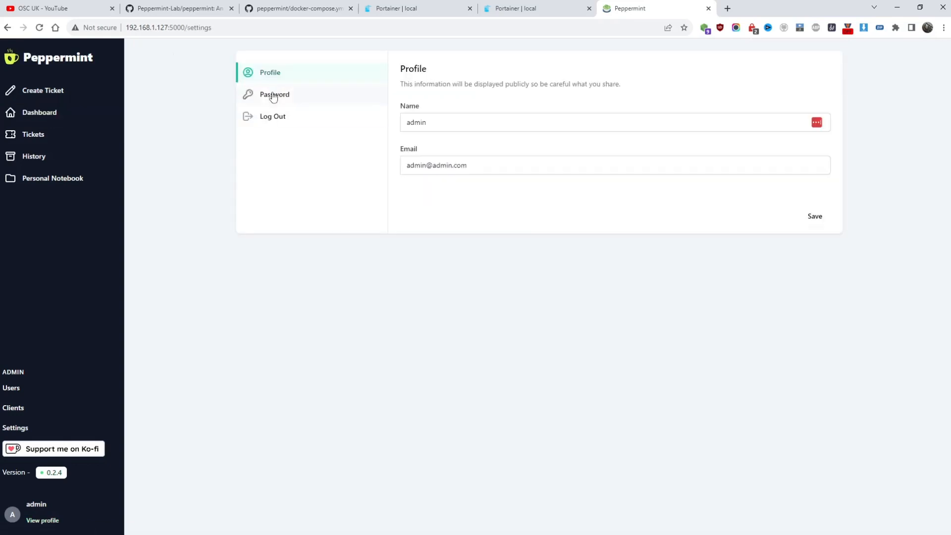
{"action": "left_click", "coordinate": [273, 94]}
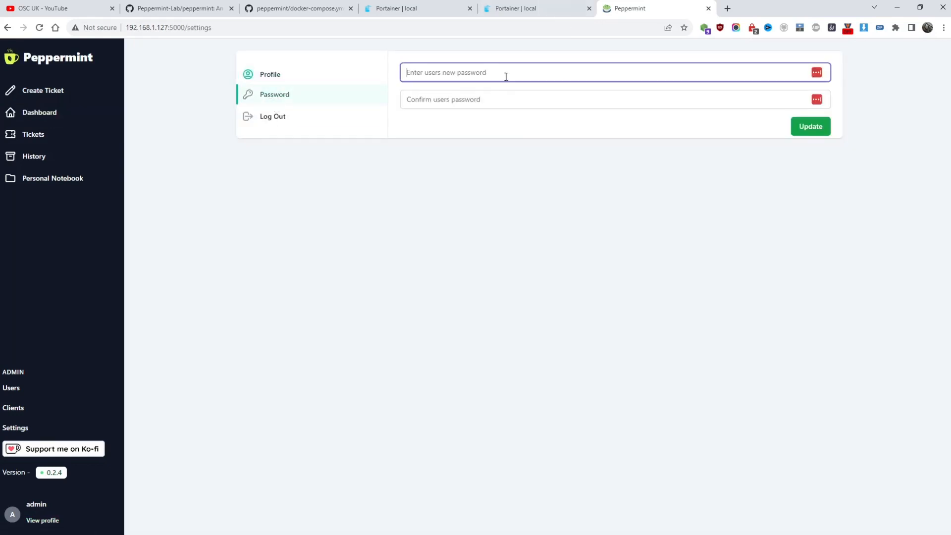
{"action": "left_click", "coordinate": [817, 72]}
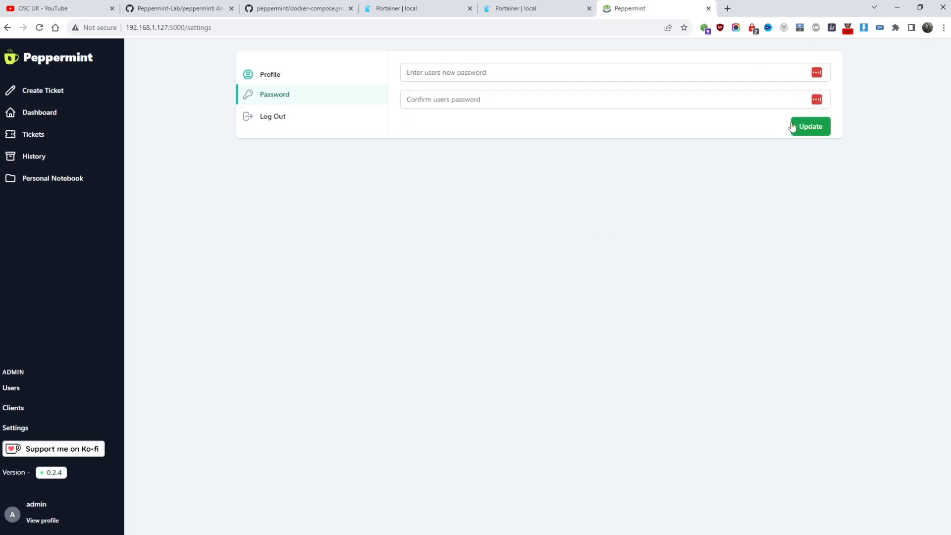
{"action": "mouse_move", "coordinate": [696, 139]}
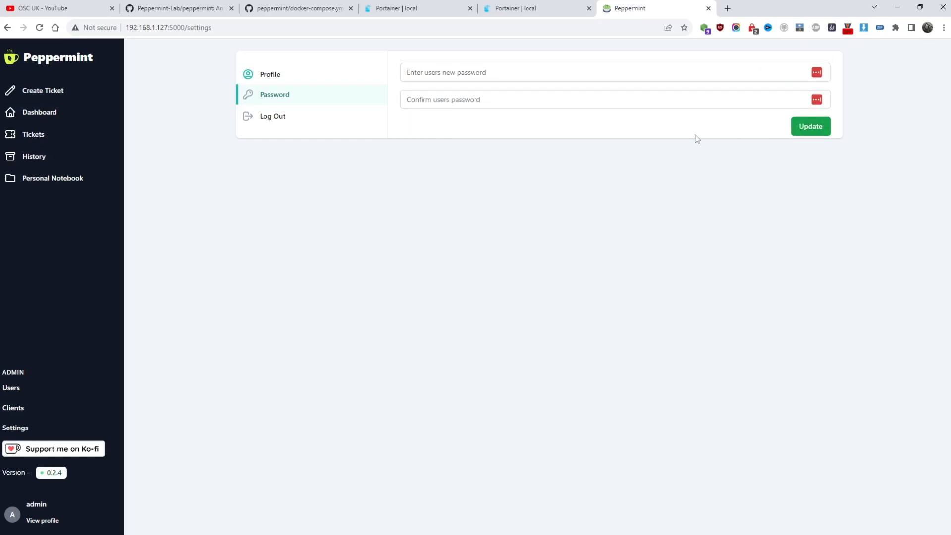
{"action": "mouse_move", "coordinate": [138, 283]}
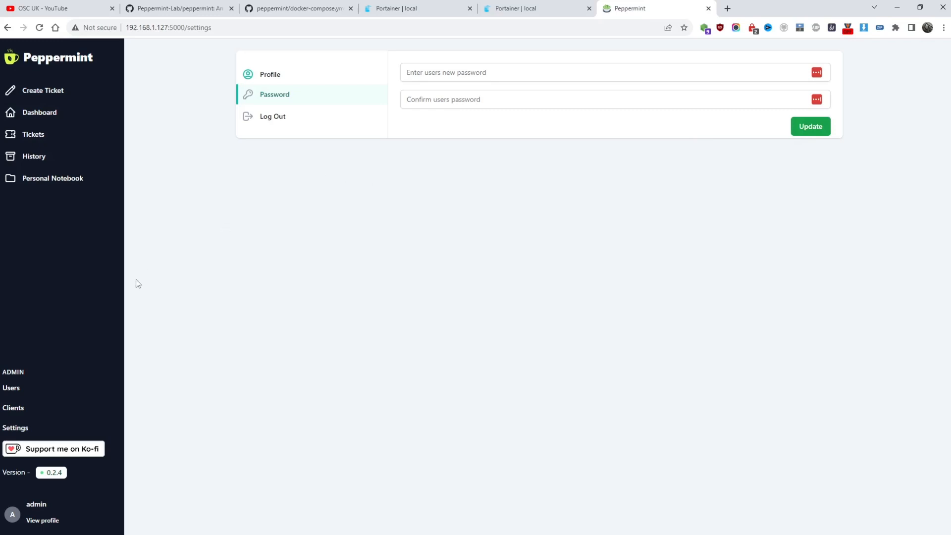
{"action": "mouse_move", "coordinate": [11, 388]}
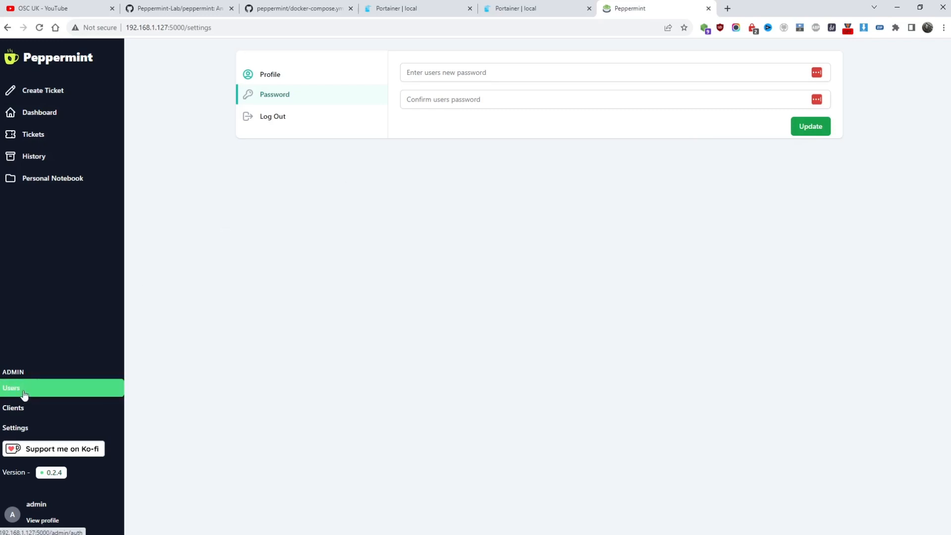
Browse the internal users list, opening and closing the New User form twice unsaved
{"action": "left_click", "coordinate": [11, 387]}
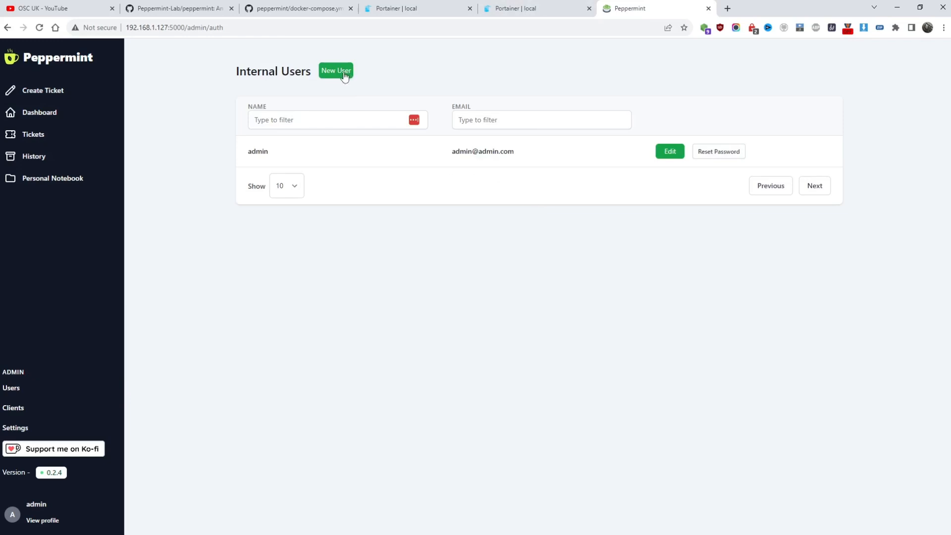
{"action": "left_click", "coordinate": [336, 70]}
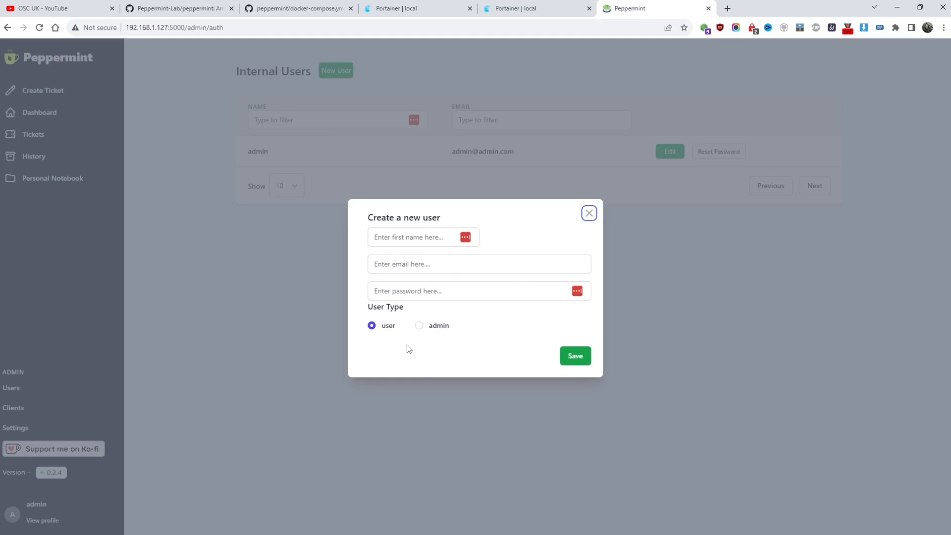
{"action": "mouse_move", "coordinate": [590, 233]}
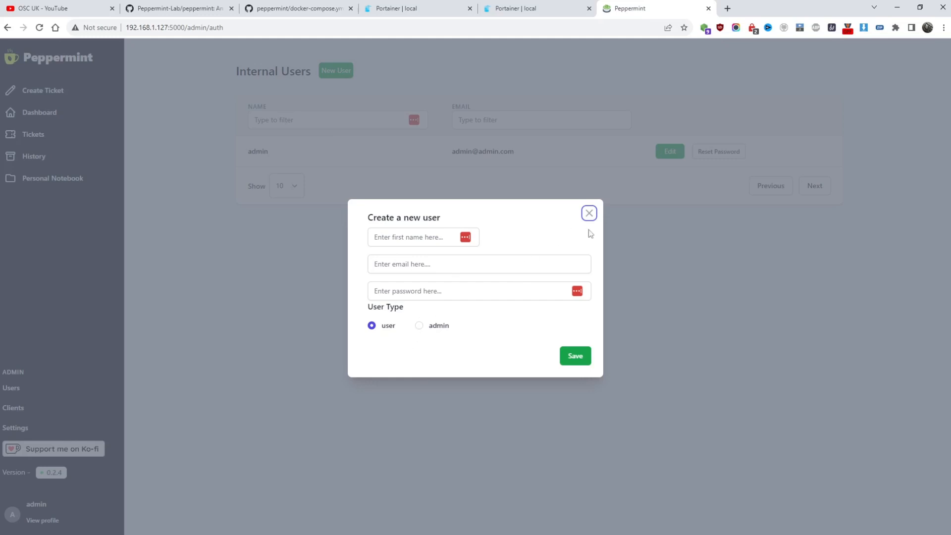
{"action": "left_click", "coordinate": [589, 213]}
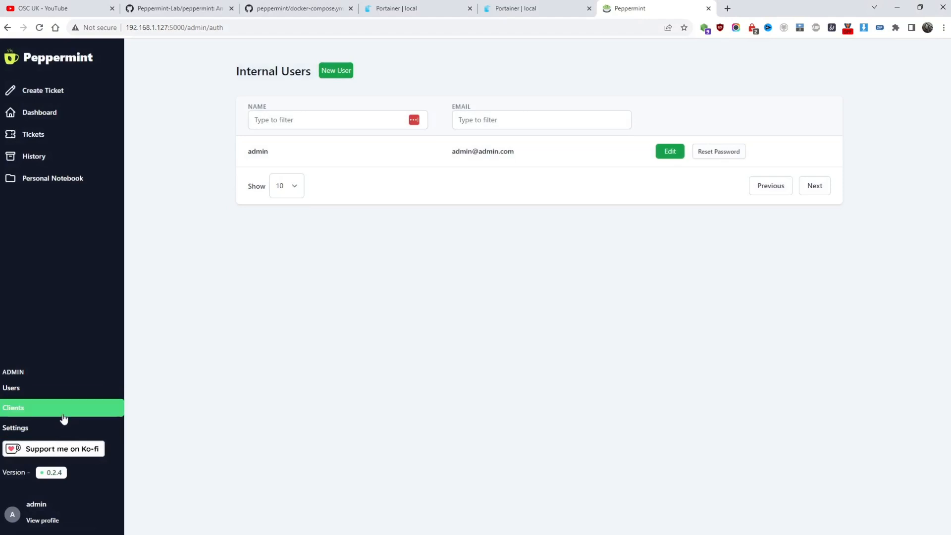
{"action": "left_click", "coordinate": [13, 408]}
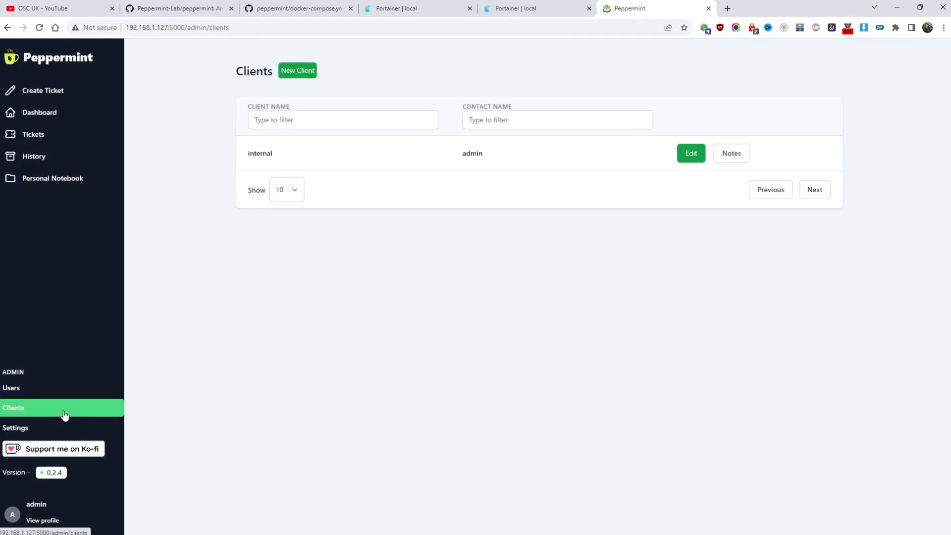
{"action": "mouse_move", "coordinate": [221, 347]}
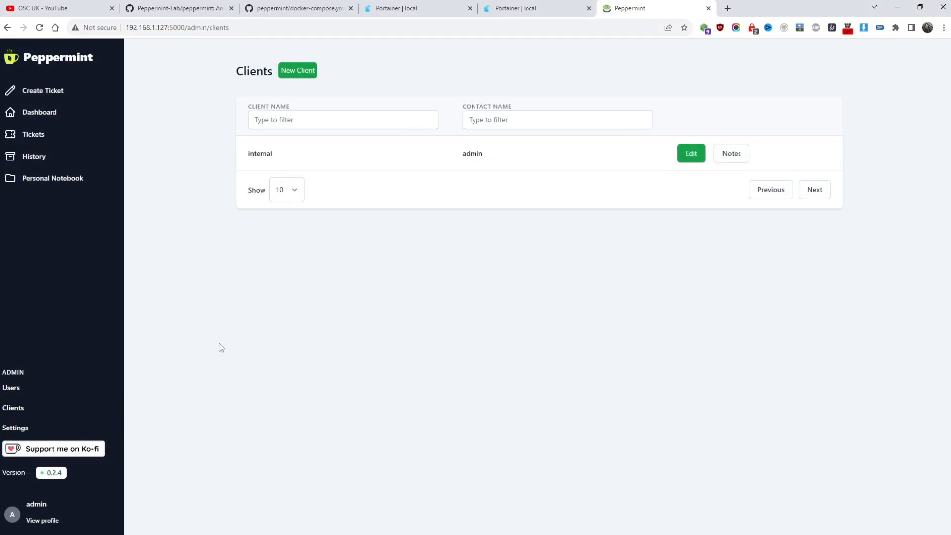
{"action": "left_click", "coordinate": [11, 388]}
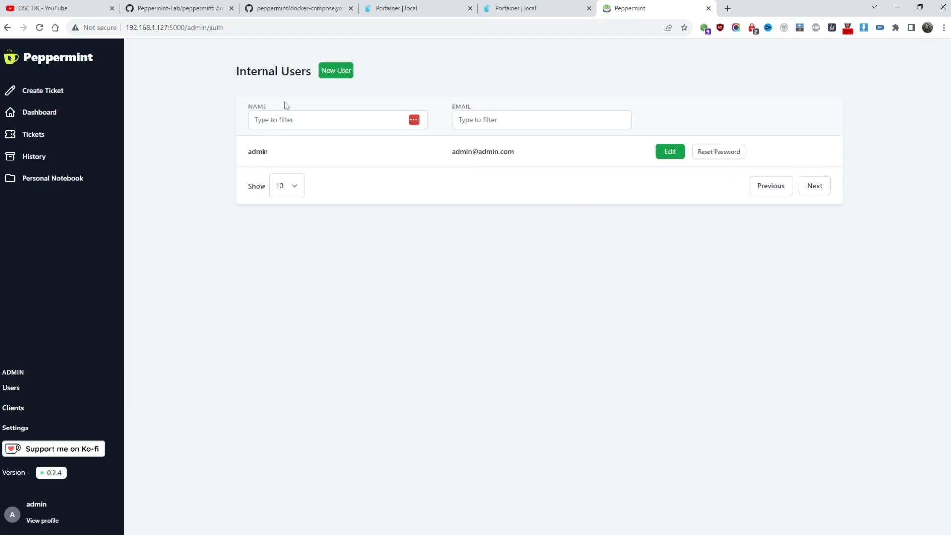
{"action": "left_click", "coordinate": [336, 70]}
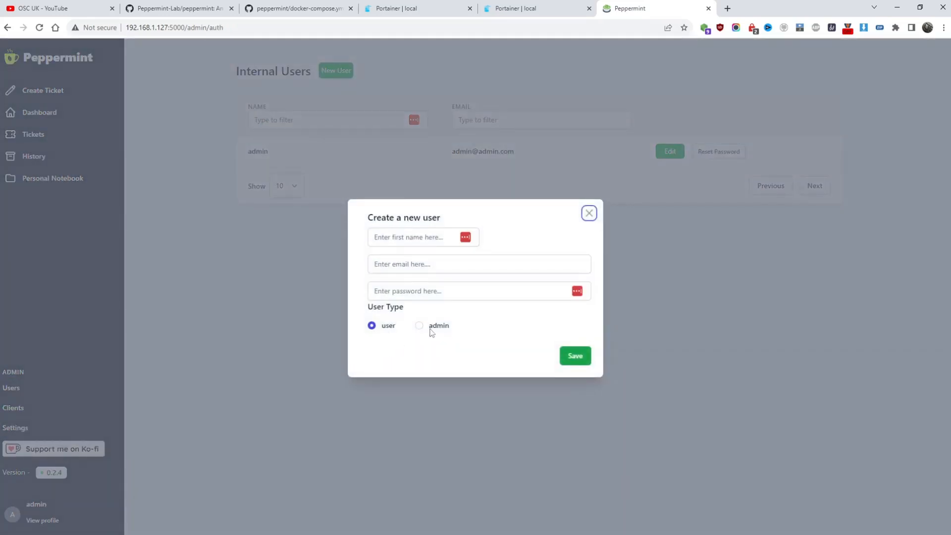
{"action": "mouse_move", "coordinate": [439, 331]}
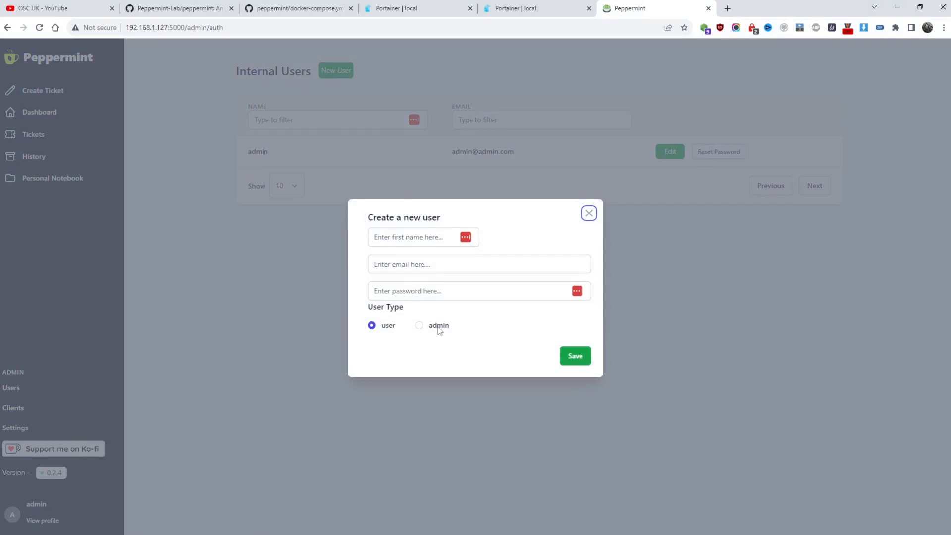
{"action": "mouse_move", "coordinate": [573, 207]}
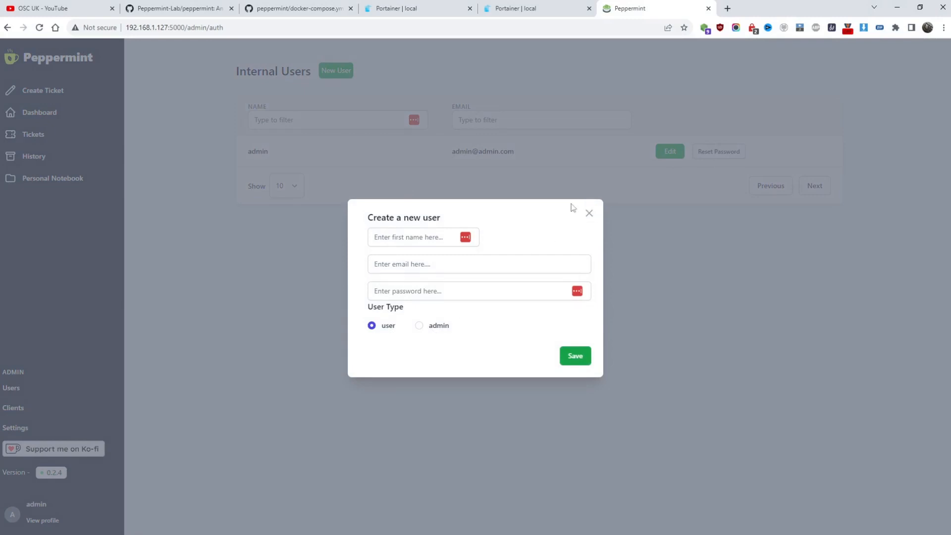
{"action": "left_click", "coordinate": [589, 213]}
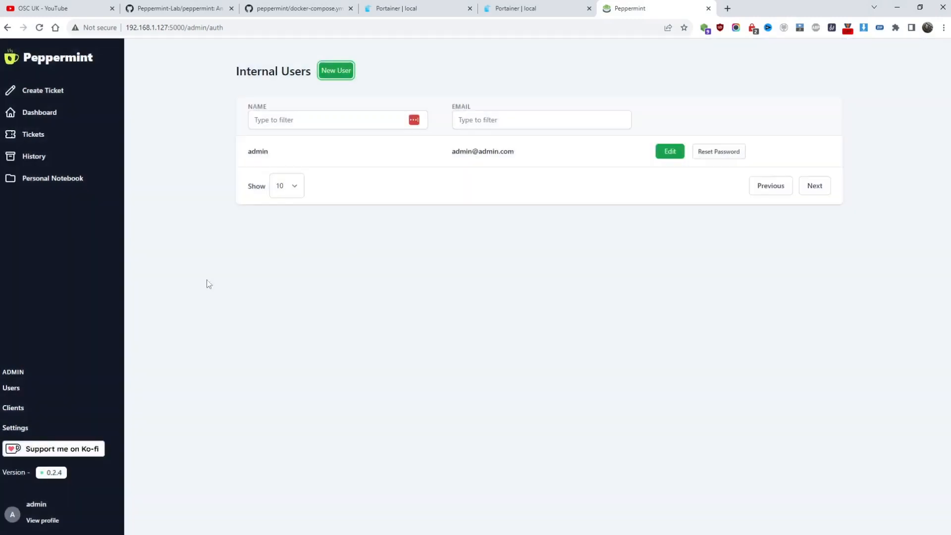
View the Clients list and its New Client form, then open admin Settings
{"action": "left_click", "coordinate": [13, 407]}
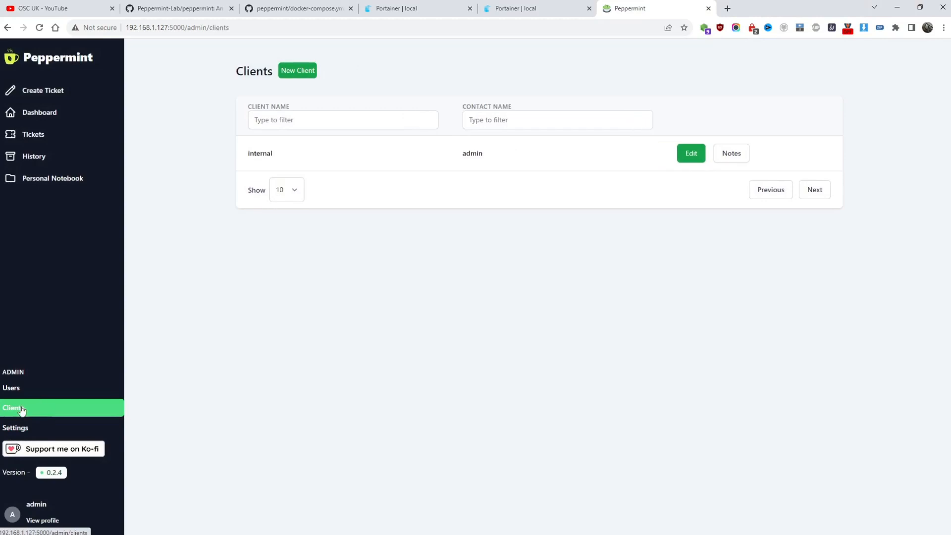
{"action": "left_click", "coordinate": [298, 71]}
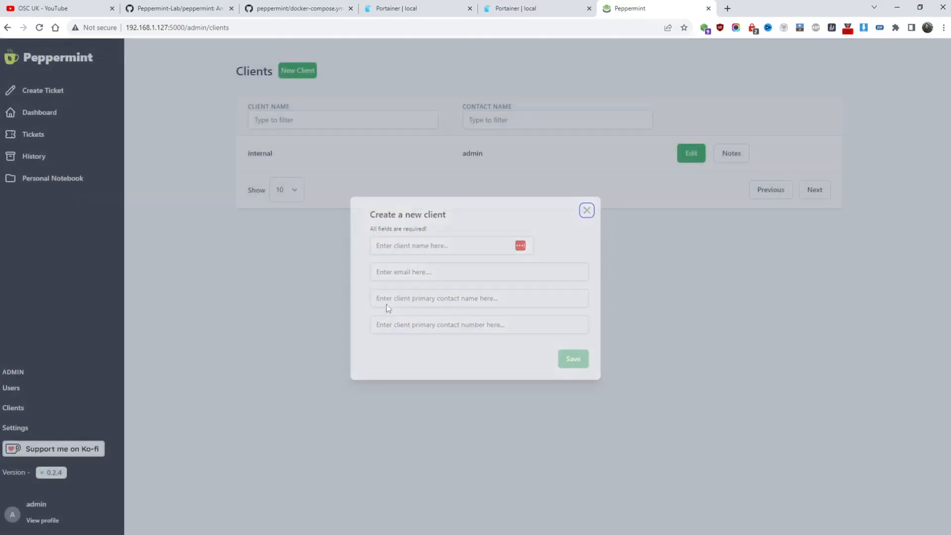
{"action": "left_click", "coordinate": [15, 427]}
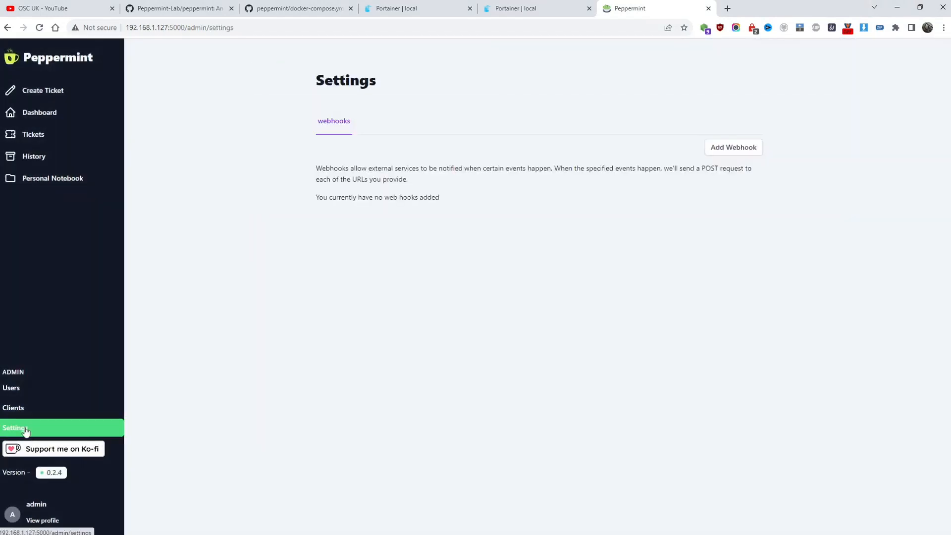
{"action": "mouse_move", "coordinate": [29, 428]}
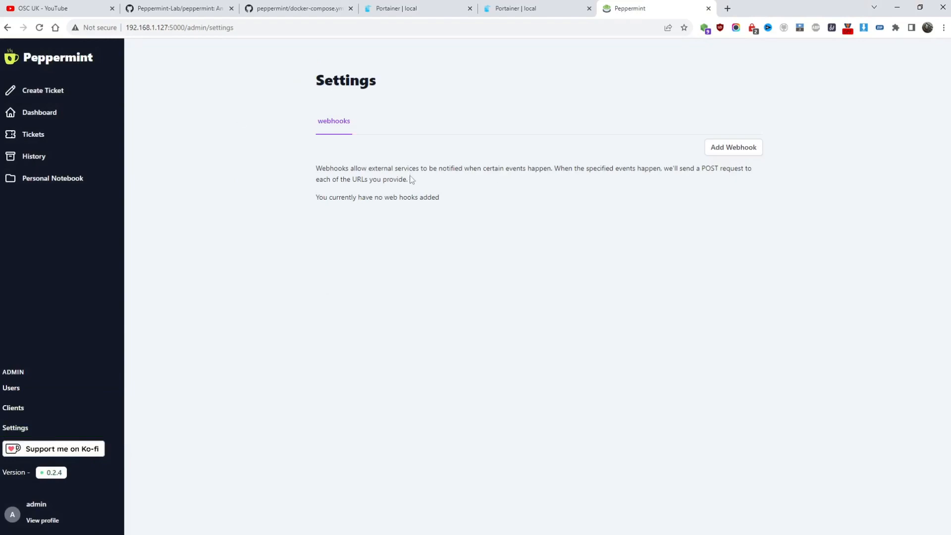
Open the empty Add Webhook form and its name field, then view ticket History
{"action": "left_click", "coordinate": [733, 148]}
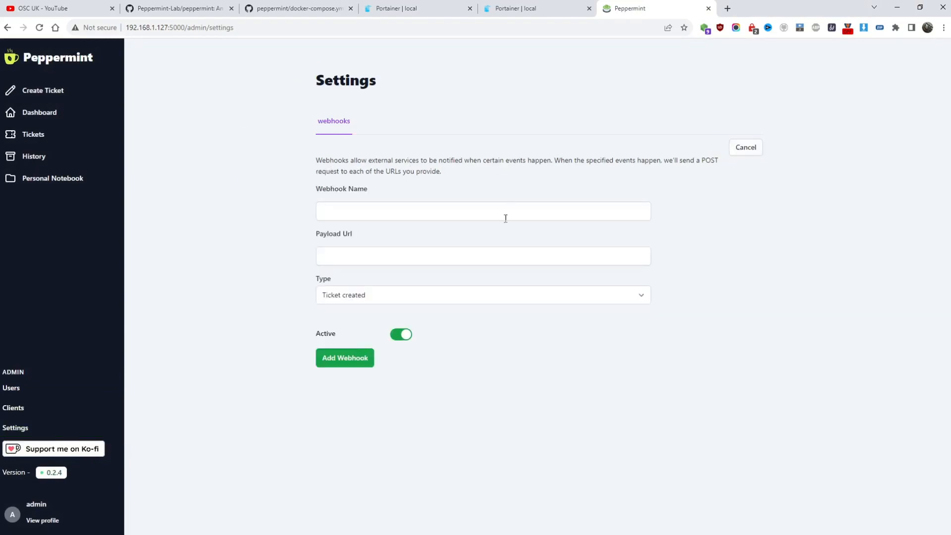
{"action": "left_click", "coordinate": [483, 294]}
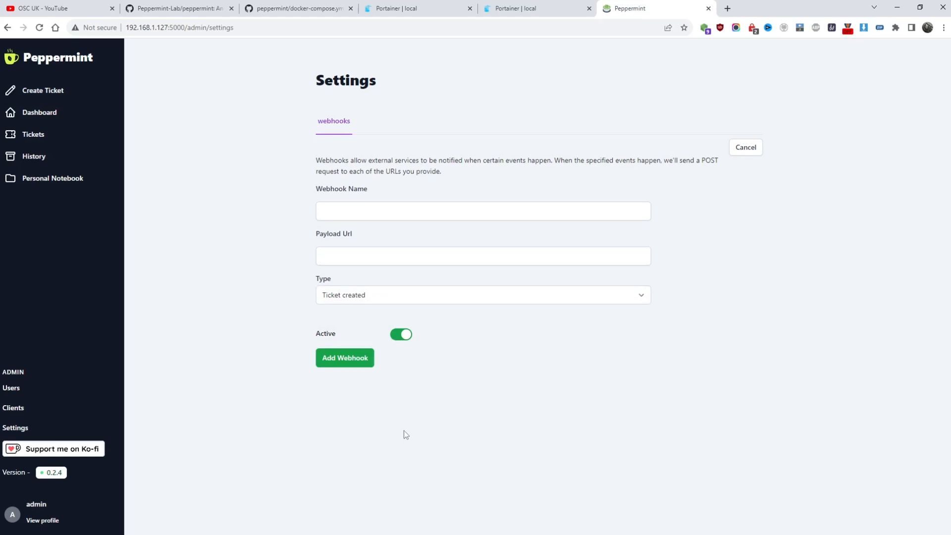
{"action": "mouse_move", "coordinate": [165, 270]}
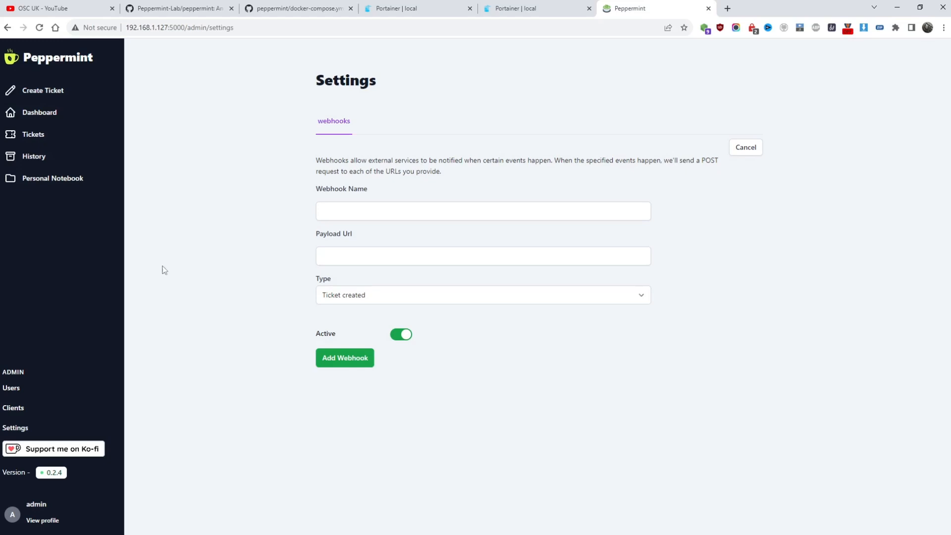
{"action": "left_click", "coordinate": [33, 156]}
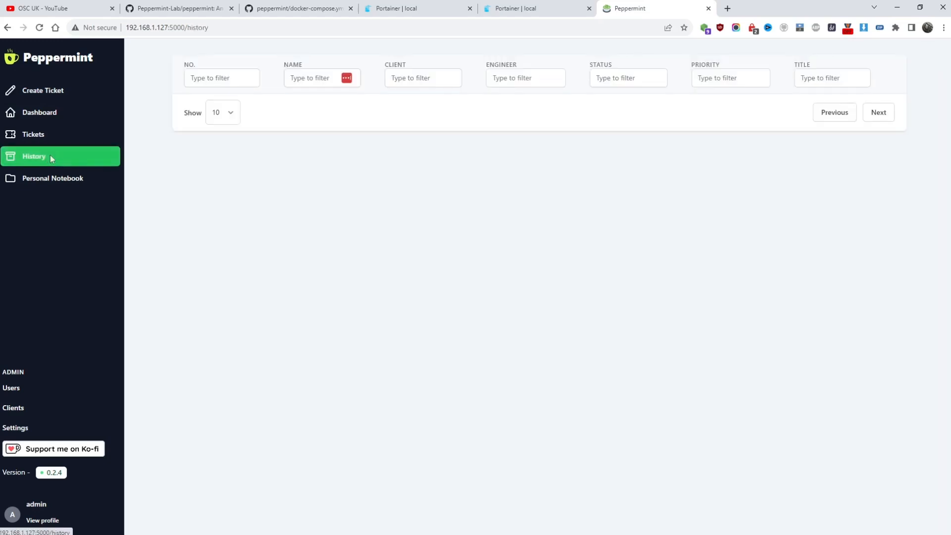
Visit Tickets and Dashboard, then open and cancel a New Ticket form
{"action": "left_click", "coordinate": [33, 135]}
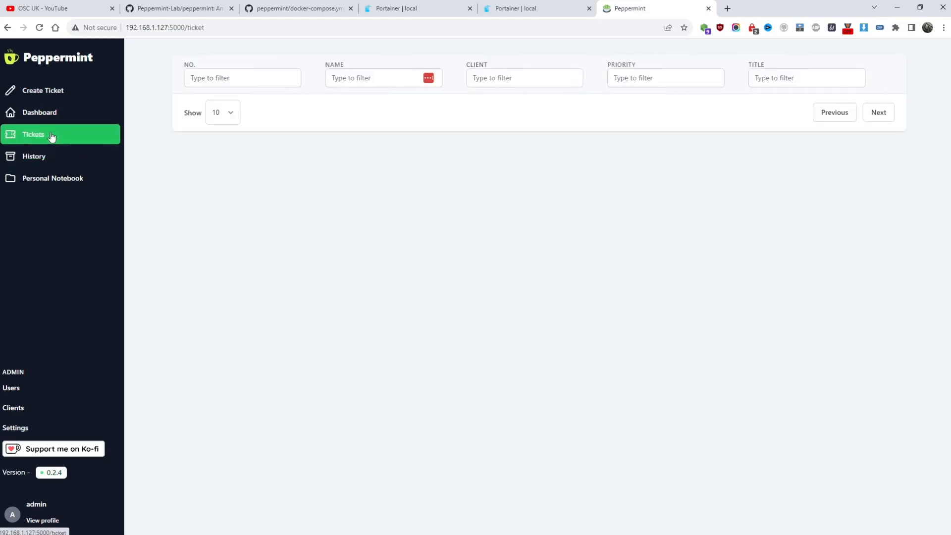
{"action": "left_click", "coordinate": [39, 112]}
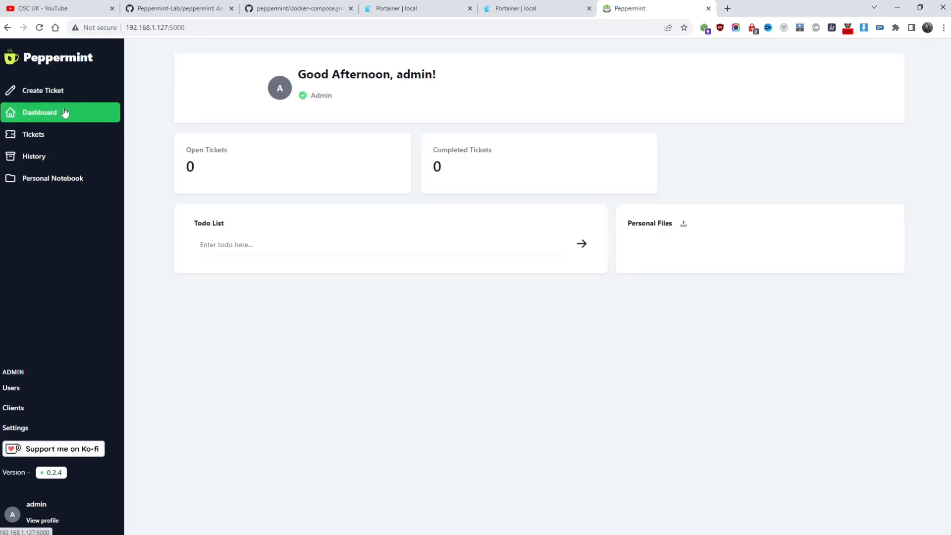
{"action": "left_click", "coordinate": [41, 90]}
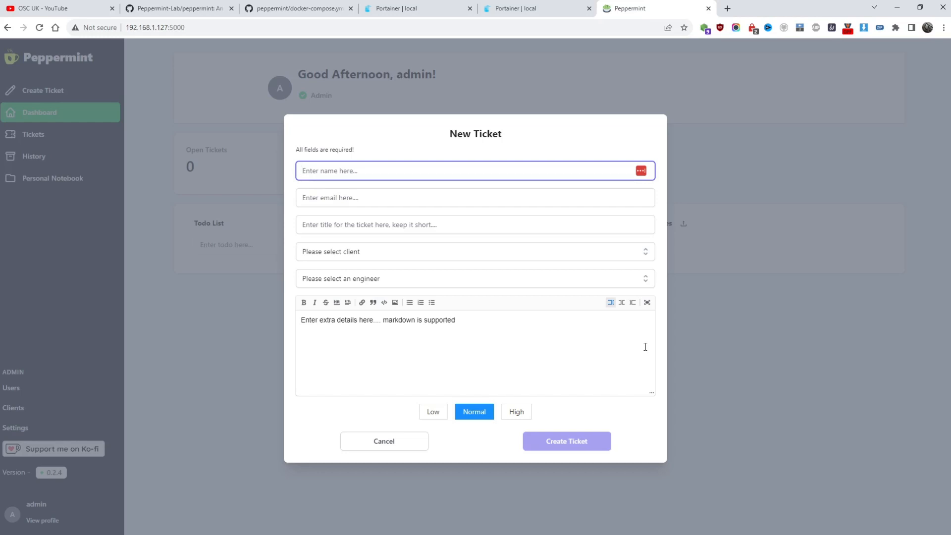
{"action": "left_click", "coordinate": [384, 441]}
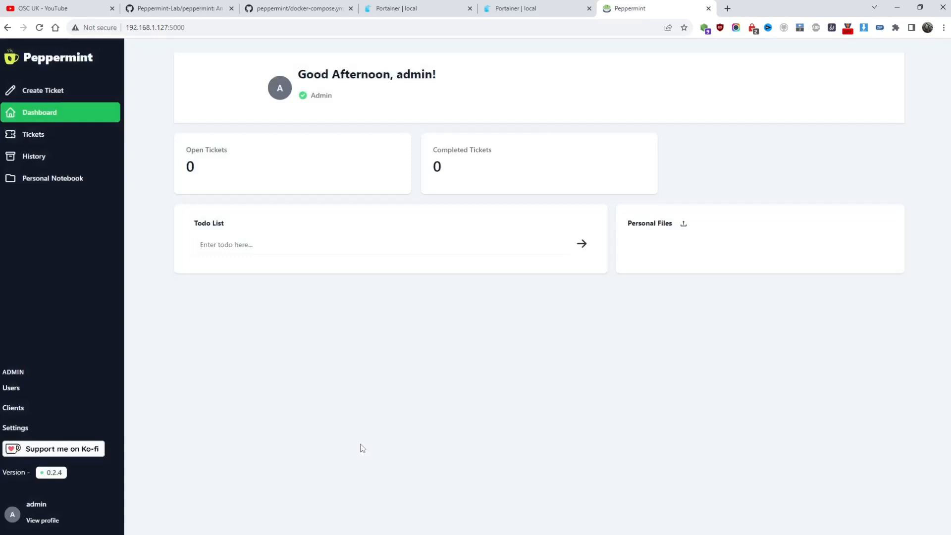
{"action": "mouse_move", "coordinate": [389, 179]}
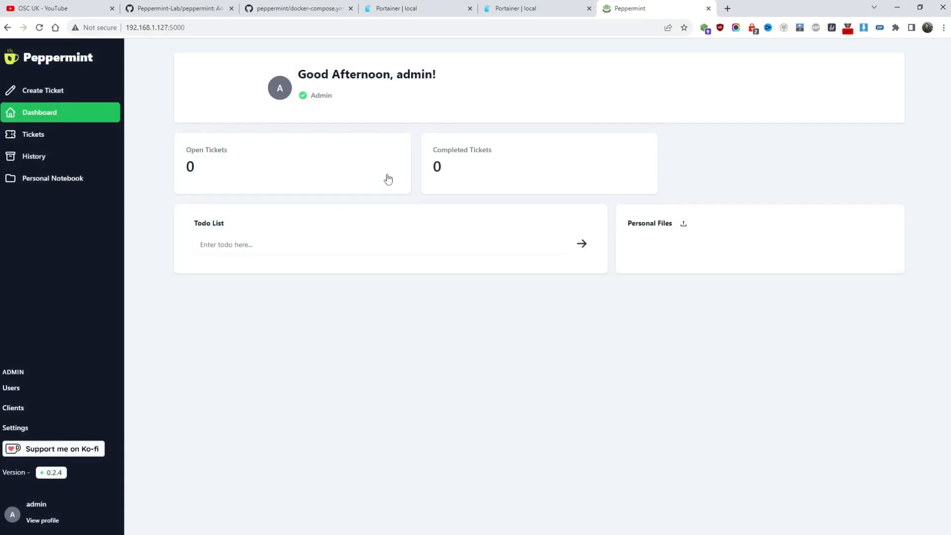
{"action": "mouse_move", "coordinate": [41, 520]}
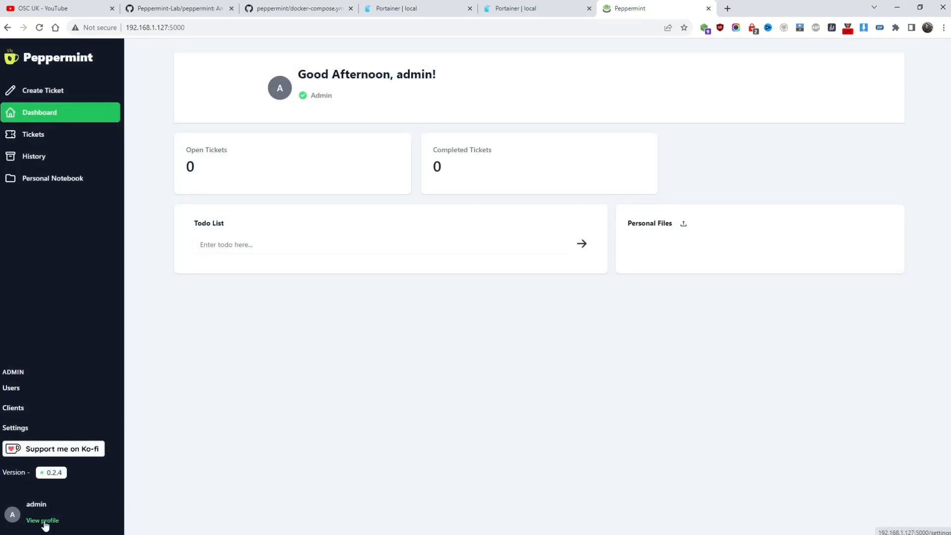
Sign back in as admin, dismiss LastPass, and view the Clients list with the internal client
{"action": "left_click", "coordinate": [42, 520]}
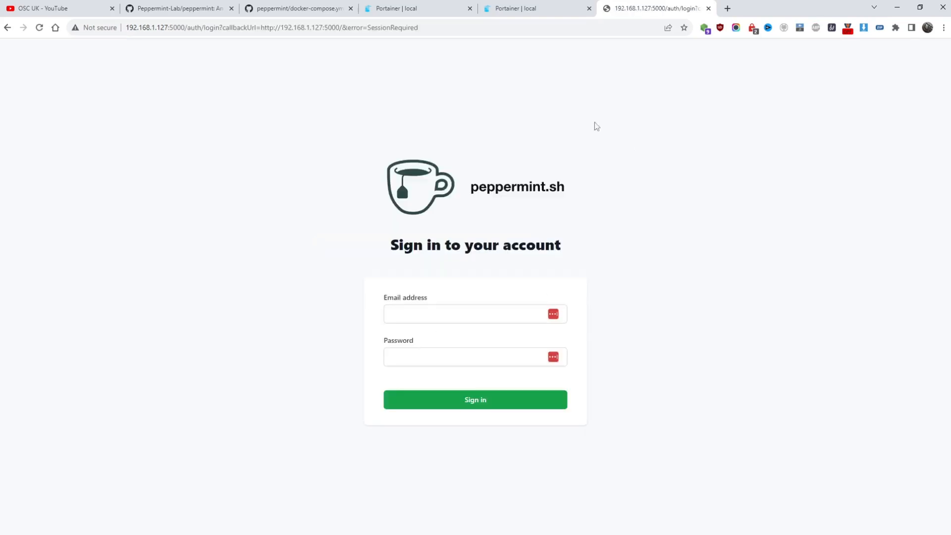
{"action": "mouse_move", "coordinate": [711, 254]}
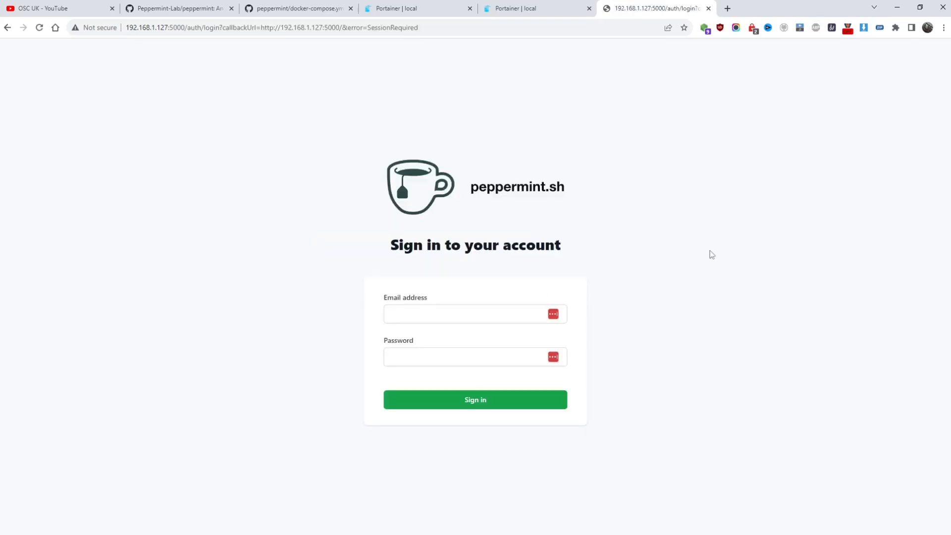
{"action": "left_click", "coordinate": [466, 314]}
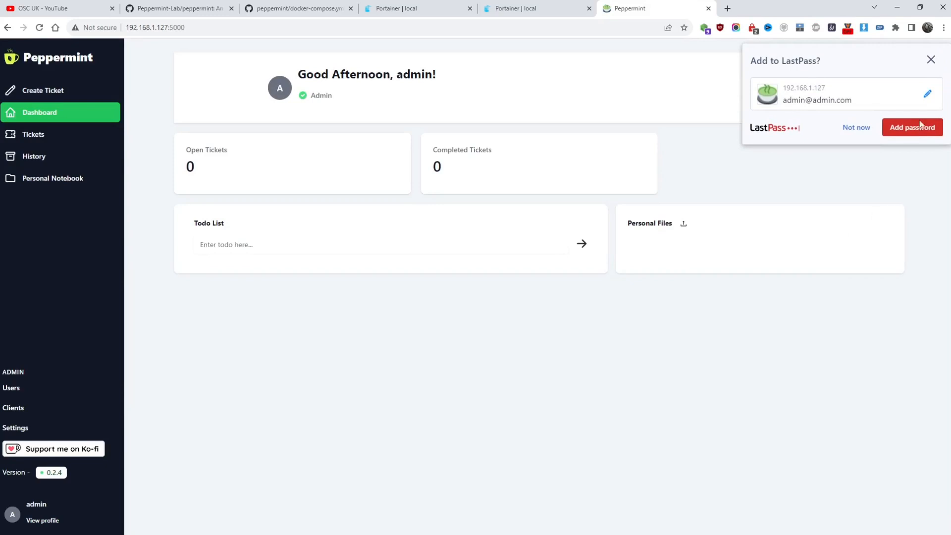
{"action": "left_click", "coordinate": [930, 59]}
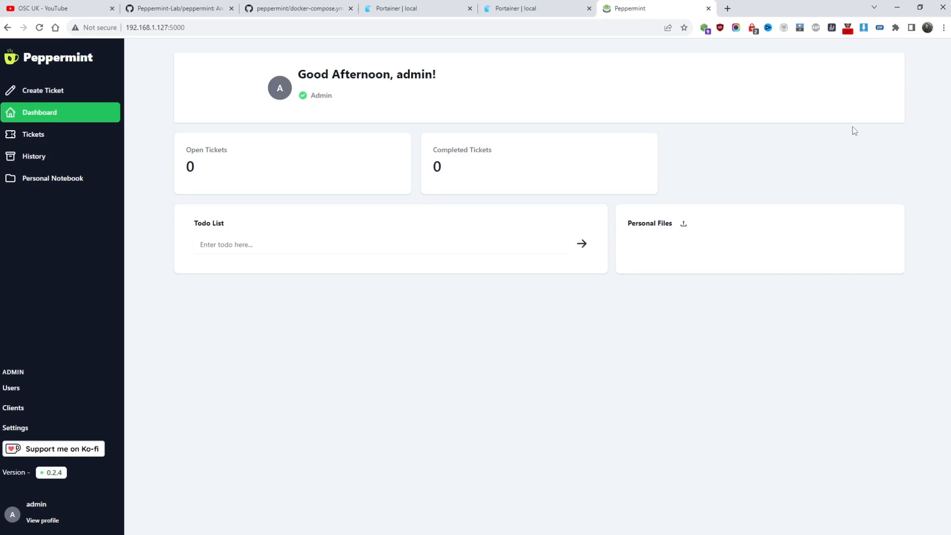
{"action": "left_click", "coordinate": [13, 408]}
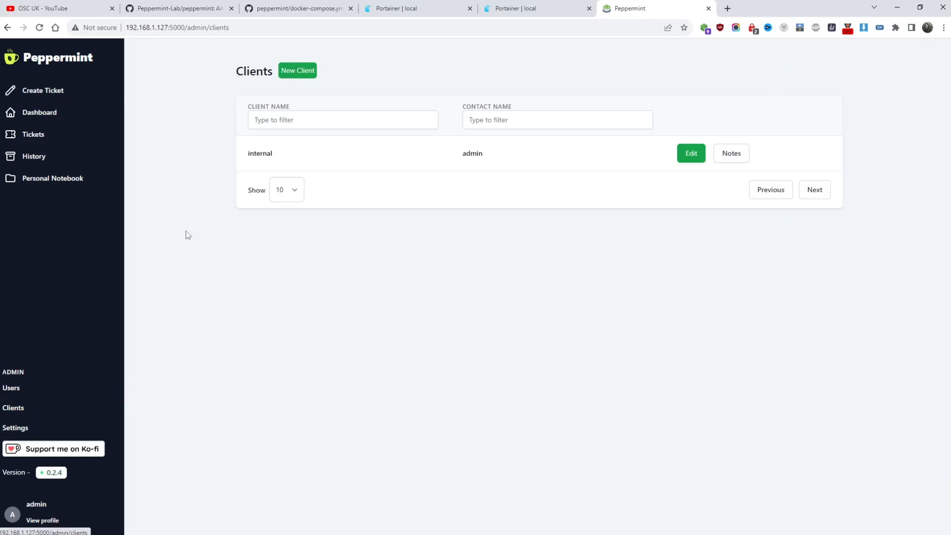
Open and close the Create a new client form unsaved, then go to the GitHub tab
{"action": "left_click", "coordinate": [297, 70]}
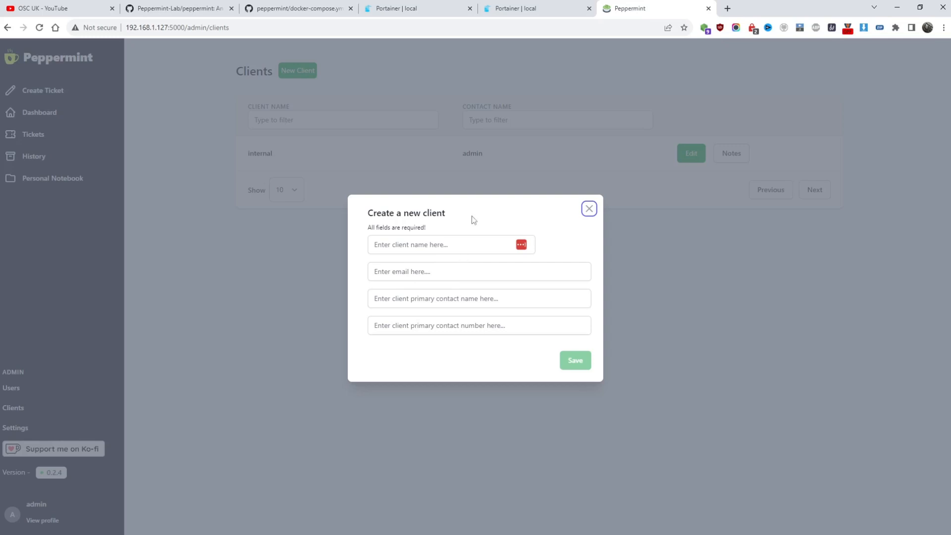
{"action": "mouse_move", "coordinate": [510, 201]}
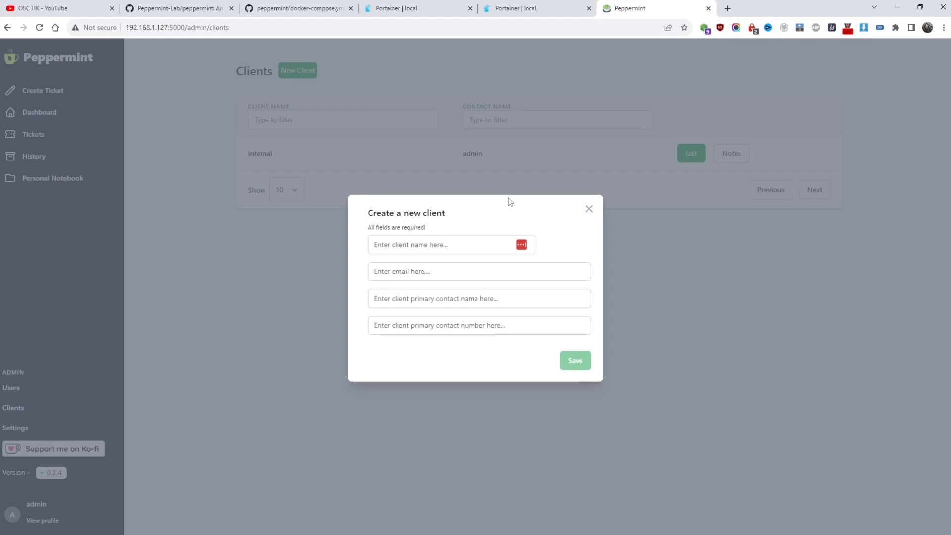
{"action": "mouse_move", "coordinate": [598, 212]}
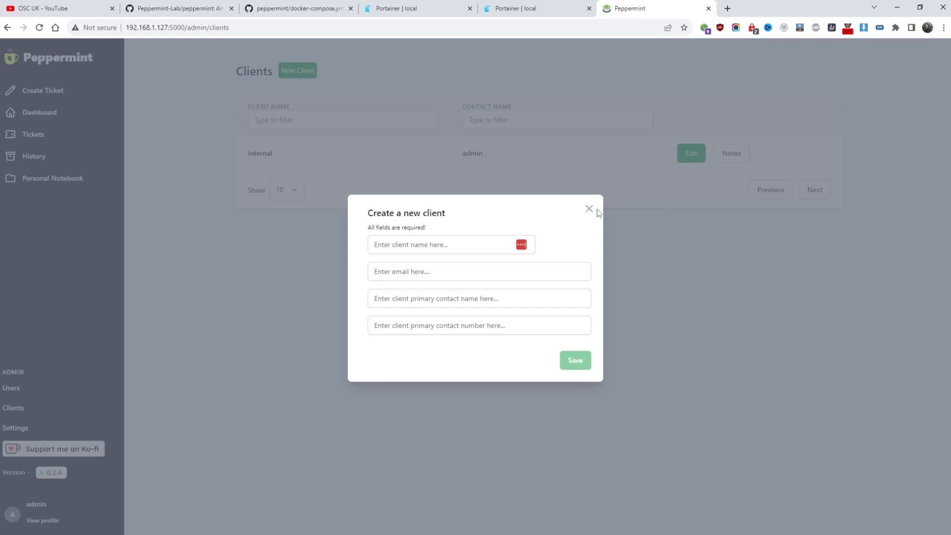
{"action": "left_click", "coordinate": [589, 208]}
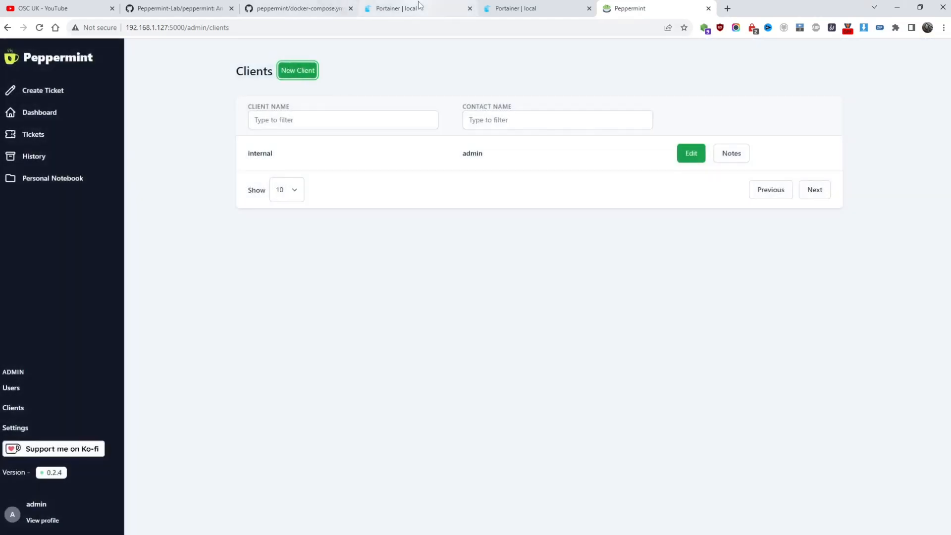
{"action": "left_click", "coordinate": [183, 8]}
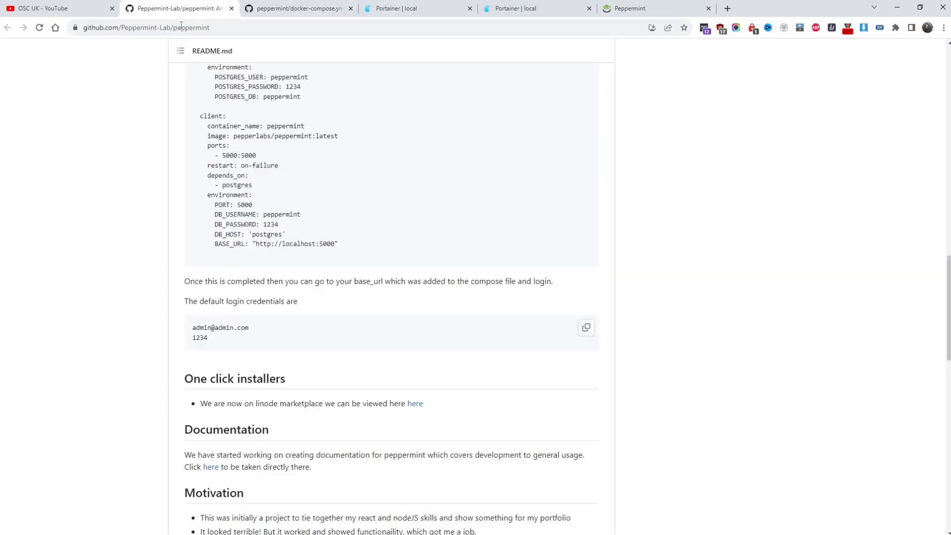
{"action": "mouse_move", "coordinate": [186, 39]}
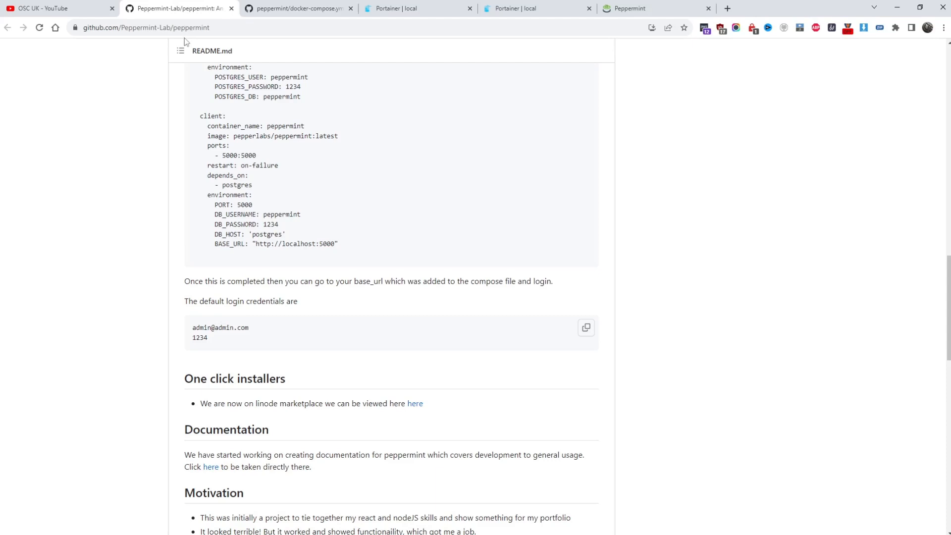
Open the Peppermint docs from the README, read Contributing, and return to Peppermint
{"action": "scroll", "scroll_direction": "down", "scroll_amount": 3}
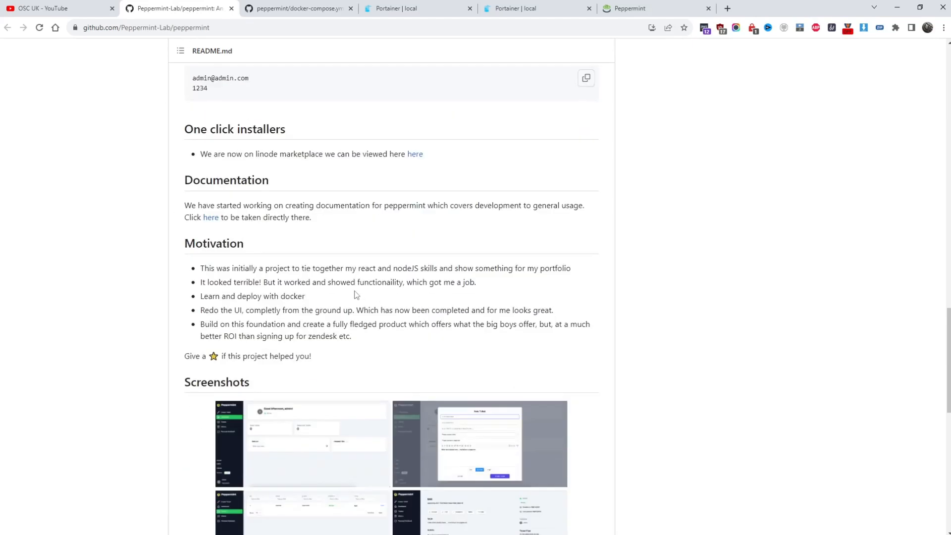
{"action": "left_click", "coordinate": [210, 218]}
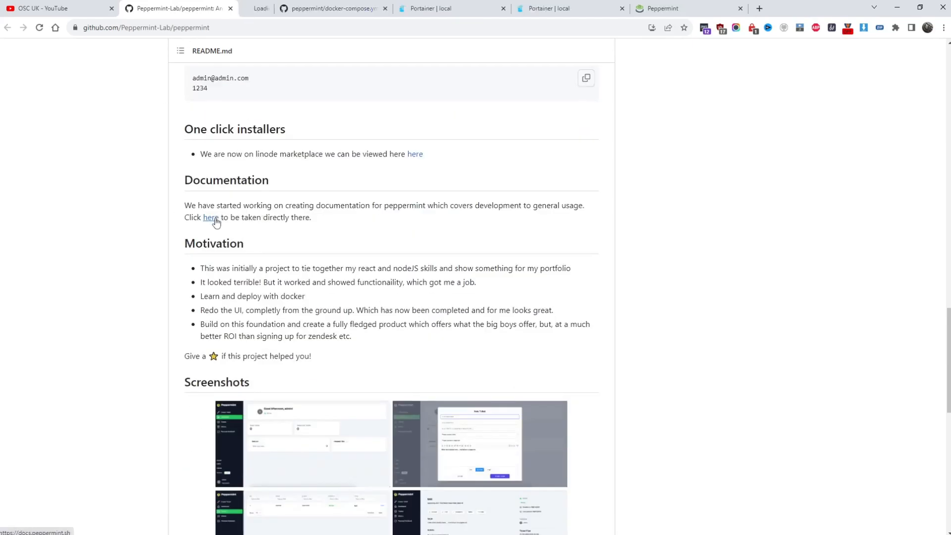
{"action": "left_click", "coordinate": [210, 217]}
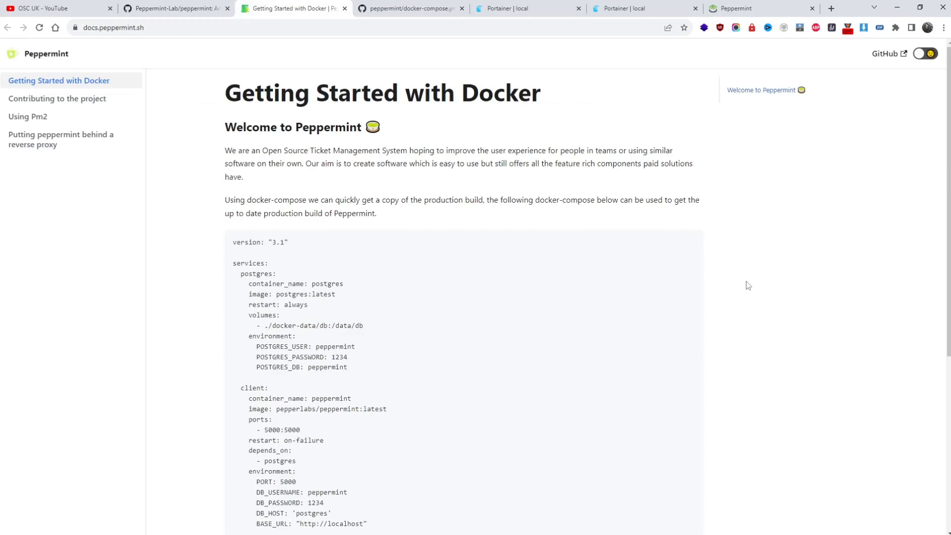
{"action": "mouse_move", "coordinate": [391, 217]}
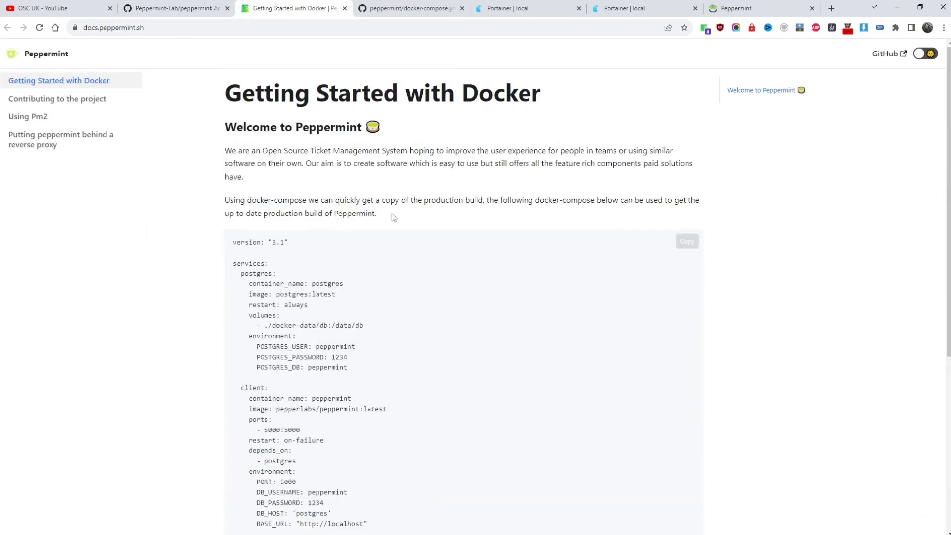
{"action": "left_click", "coordinate": [57, 99]}
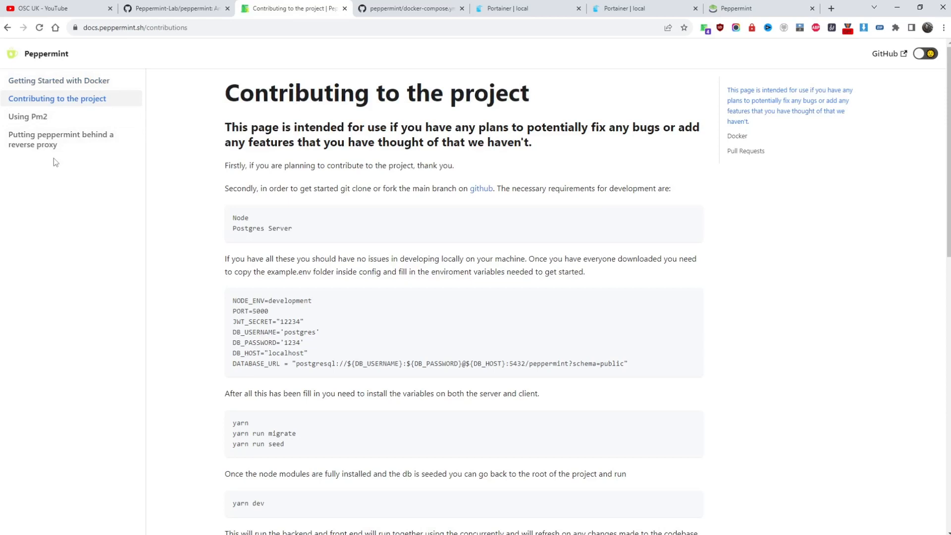
{"action": "scroll", "scroll_direction": "down", "scroll_amount": 3}
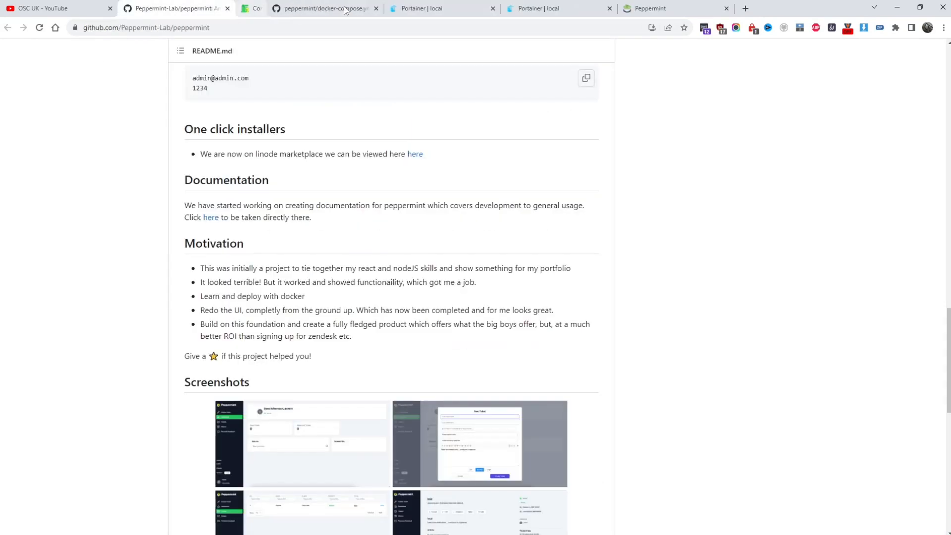
{"action": "left_click", "coordinate": [650, 8]}
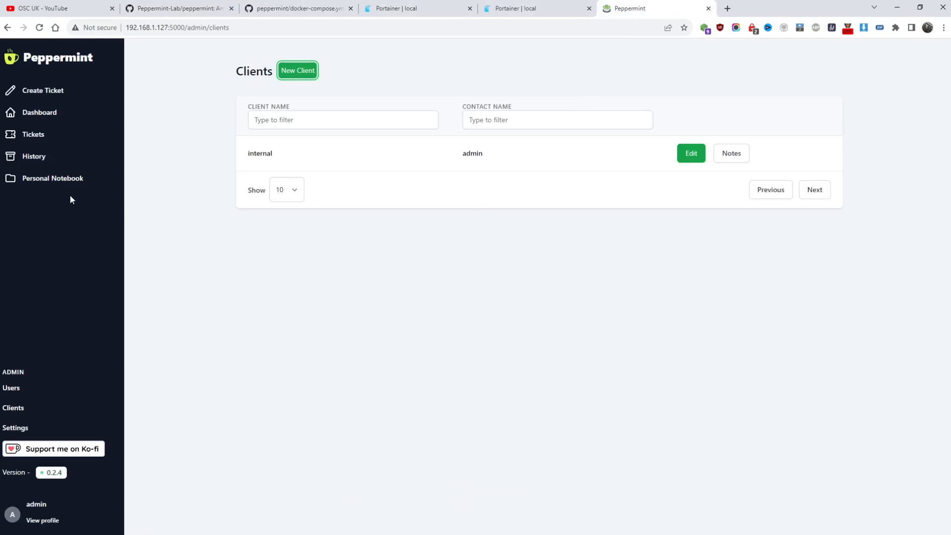
{"action": "mouse_move", "coordinate": [306, 260]}
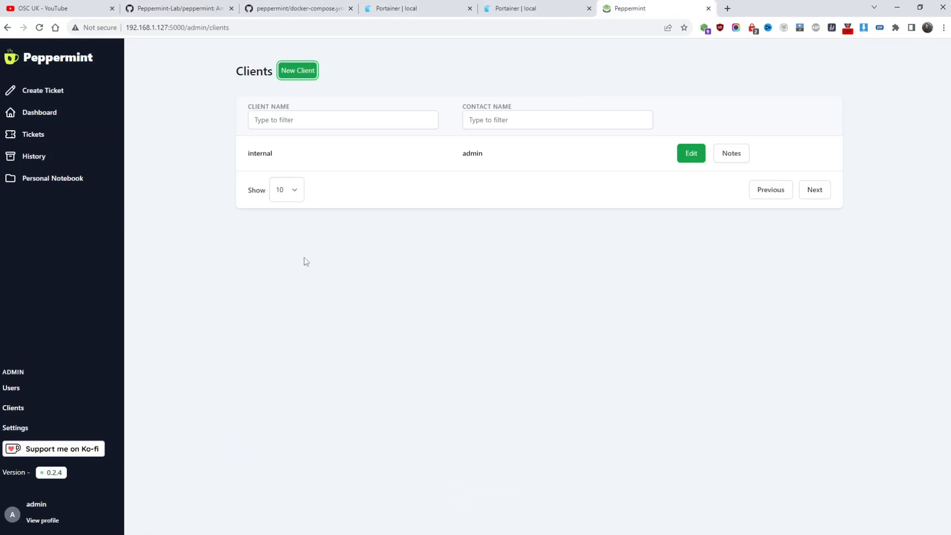
{"action": "mouse_move", "coordinate": [57, 402]}
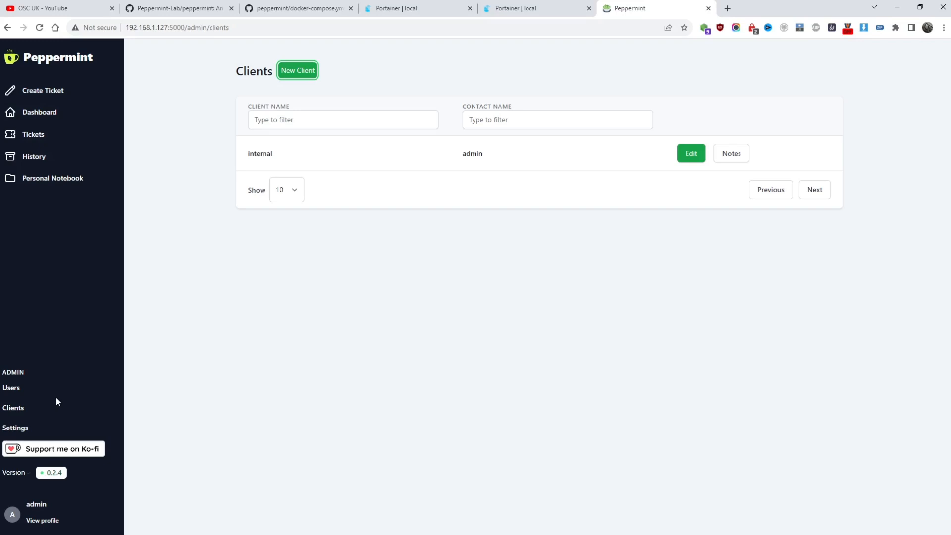
Leave Peppermint's Clients list for the OSC UK YouTube channel tab
{"action": "left_click", "coordinate": [49, 9]}
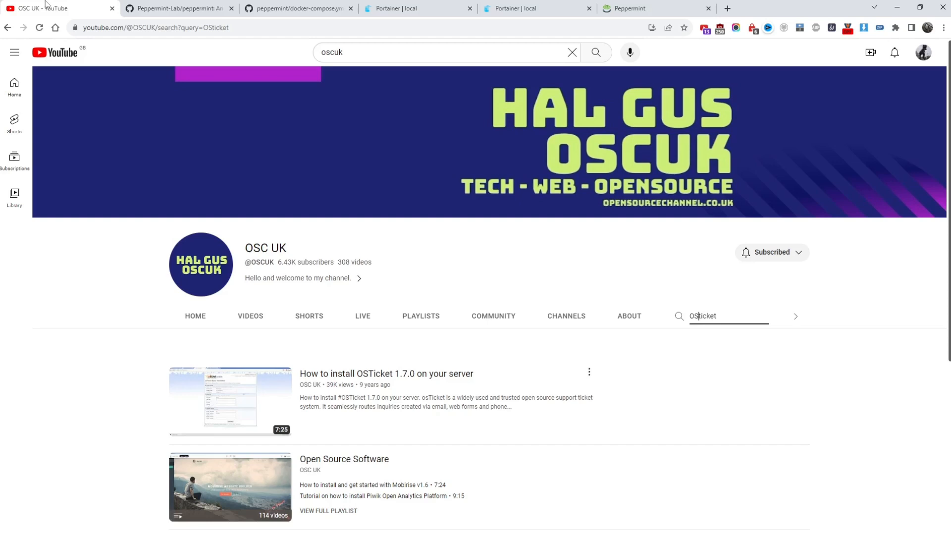
{"action": "mouse_move", "coordinate": [628, 319]}
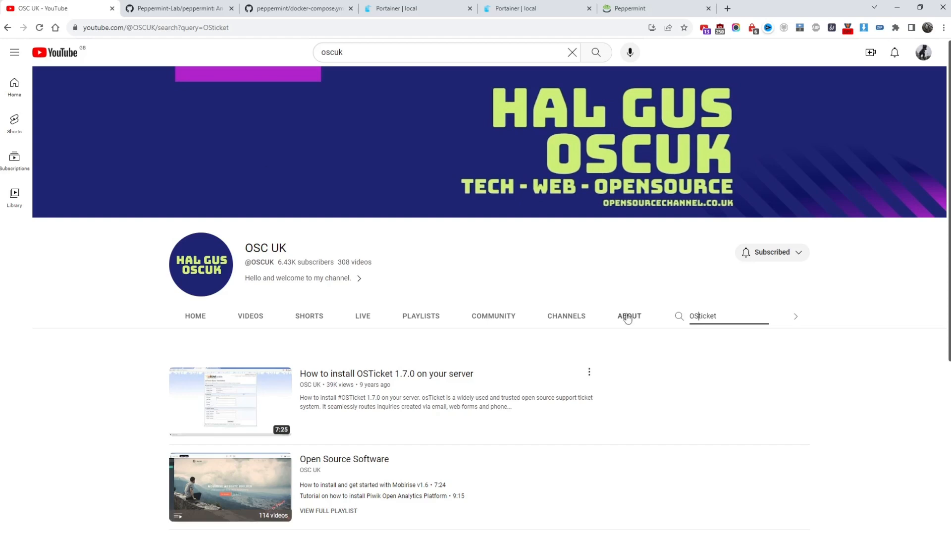
Open the OSC UK channel's ABOUT tab
{"action": "left_click", "coordinate": [629, 316]}
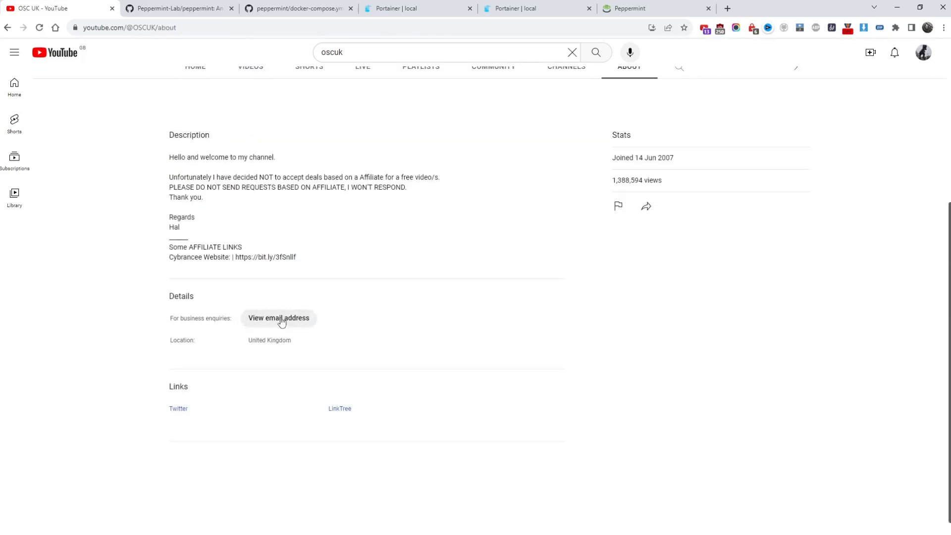
{"action": "mouse_move", "coordinate": [309, 331]}
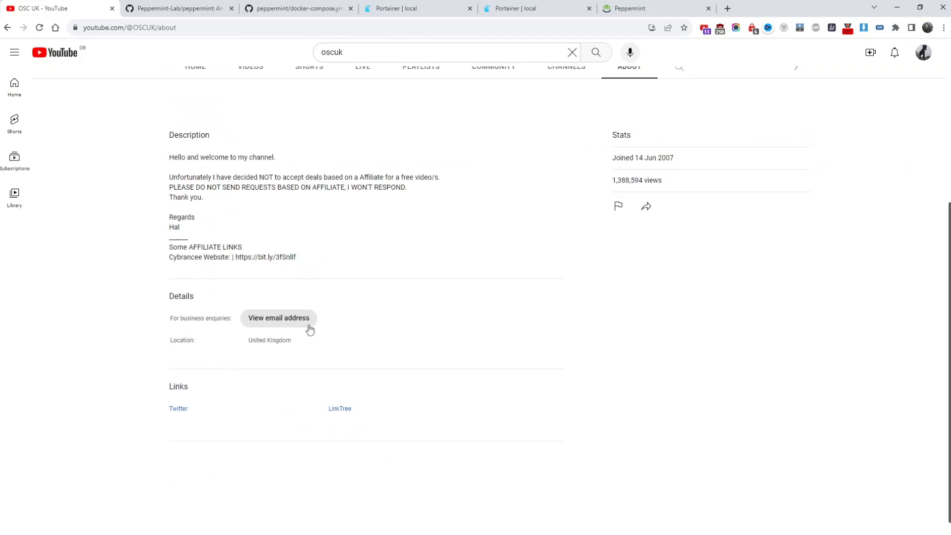